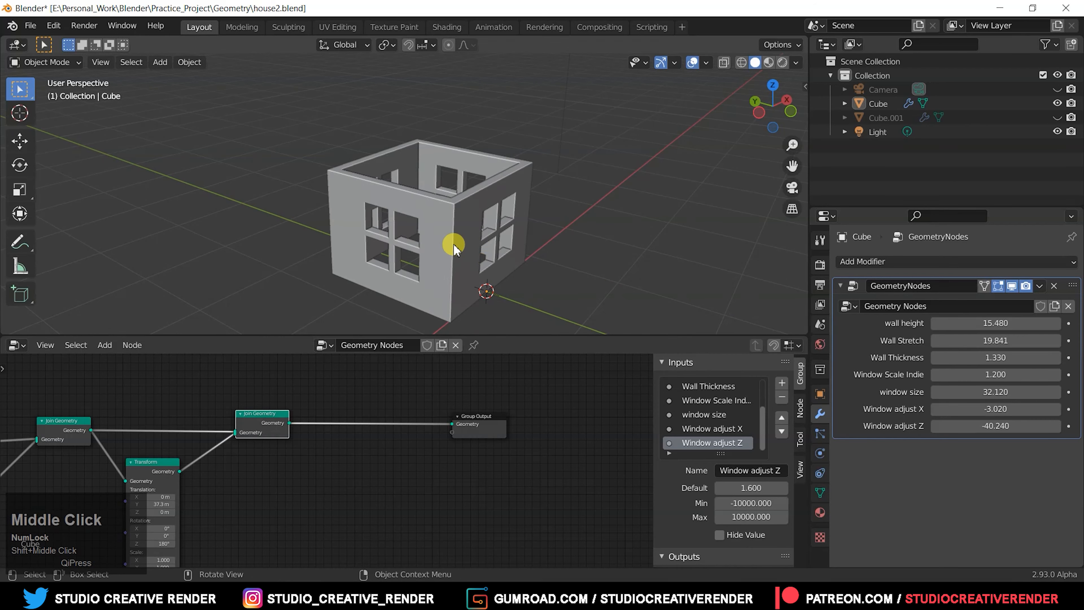
- Show the YouTube channel's Videos page listing its uploads
click(453, 246)
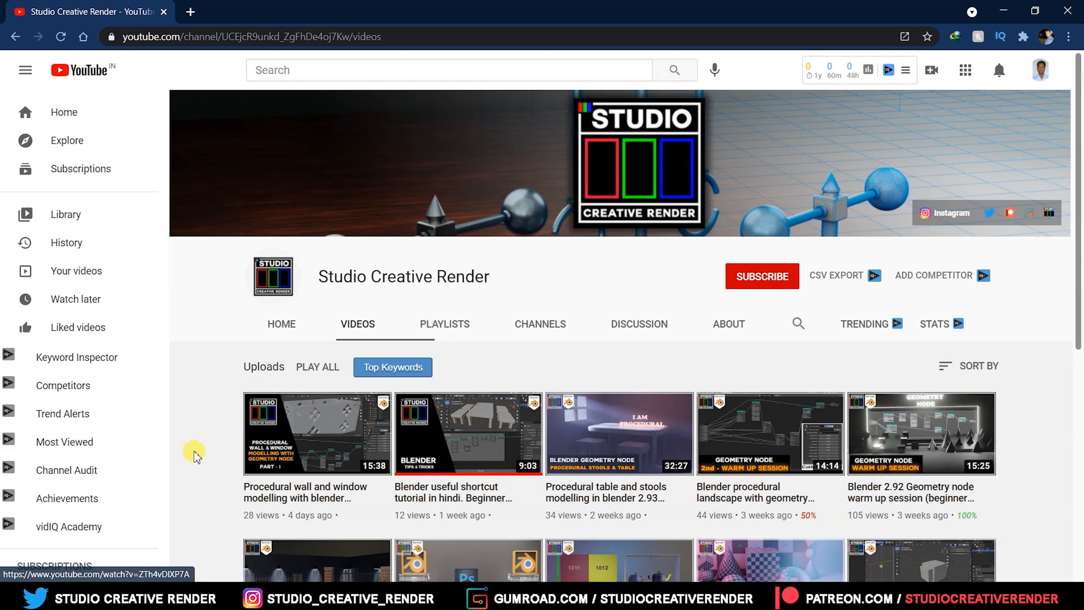
mouse_move(205, 428)
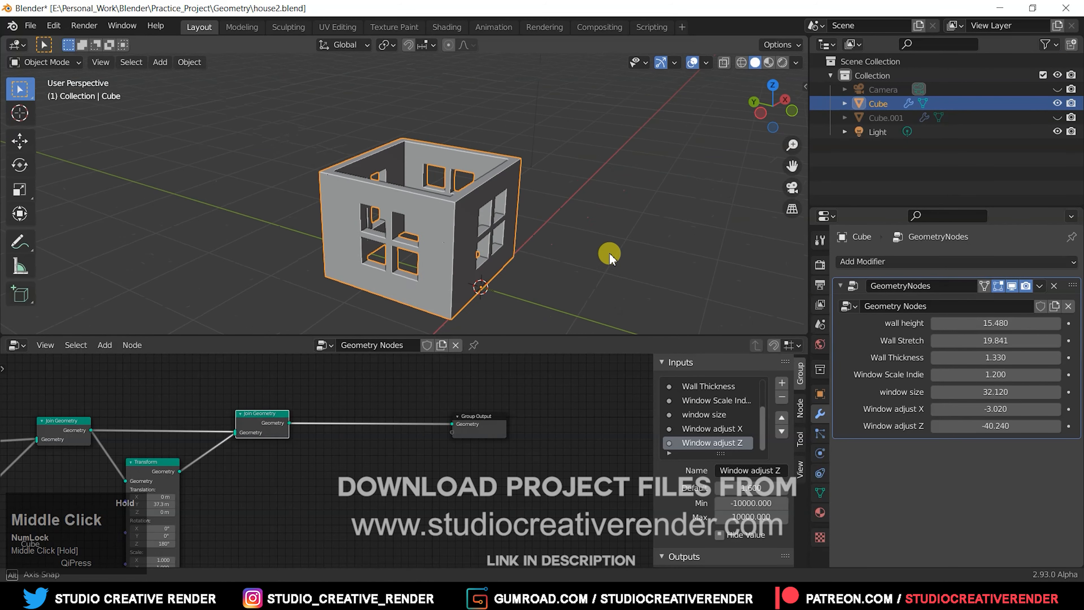
drag(609, 258, 574, 265)
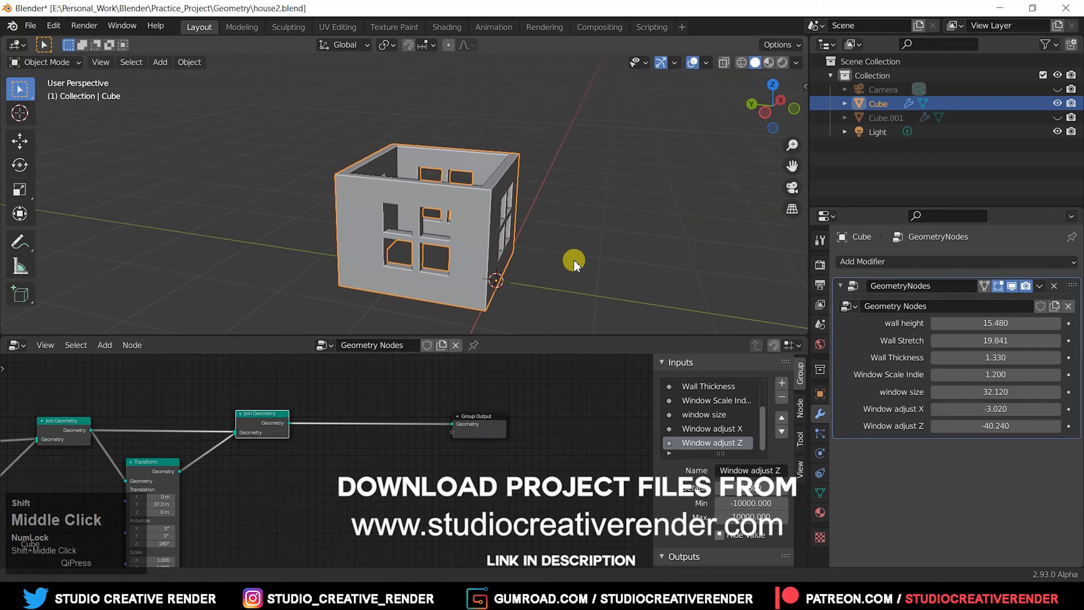
drag(573, 266, 532, 308)
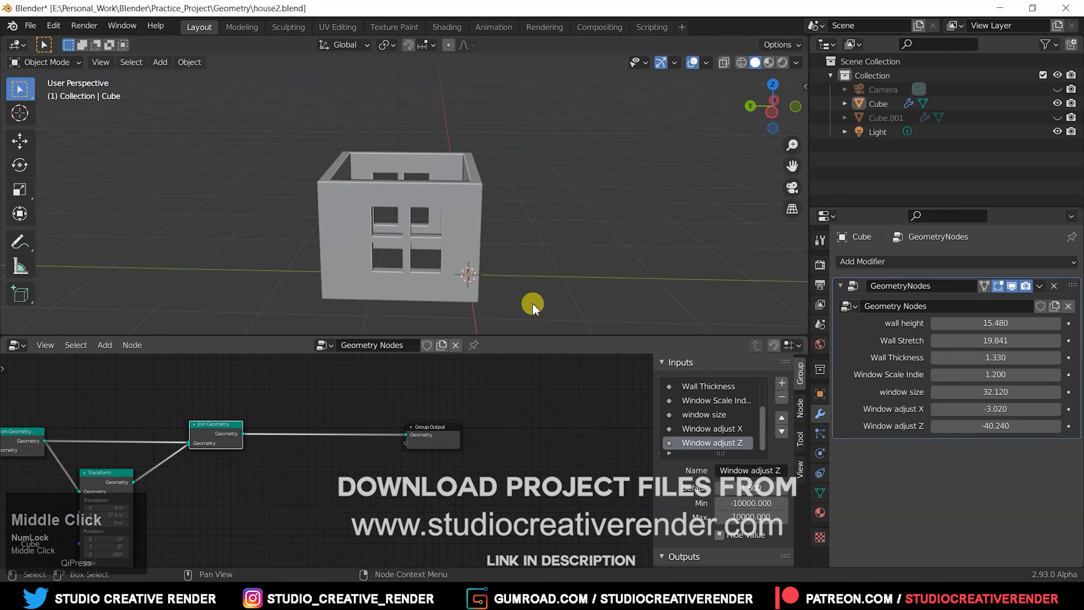
click(407, 228)
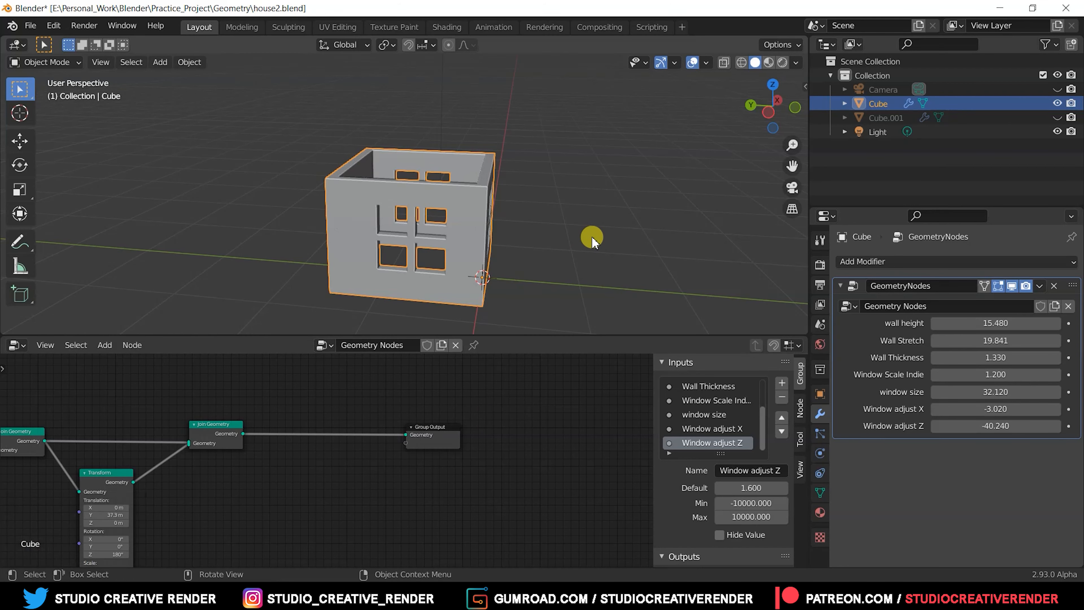
drag(591, 238, 539, 268)
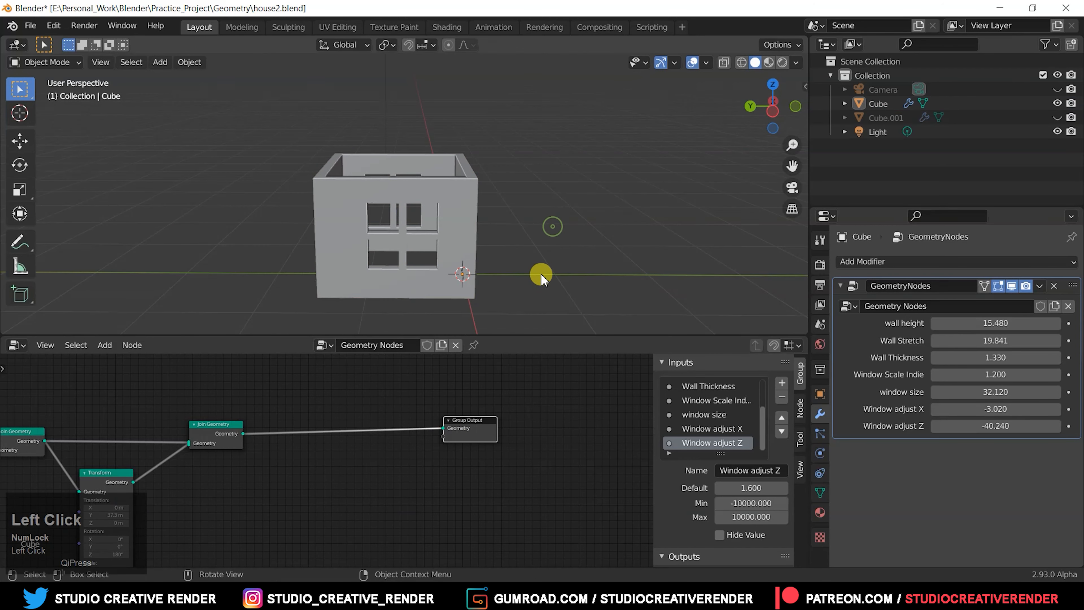
drag(542, 277, 574, 268)
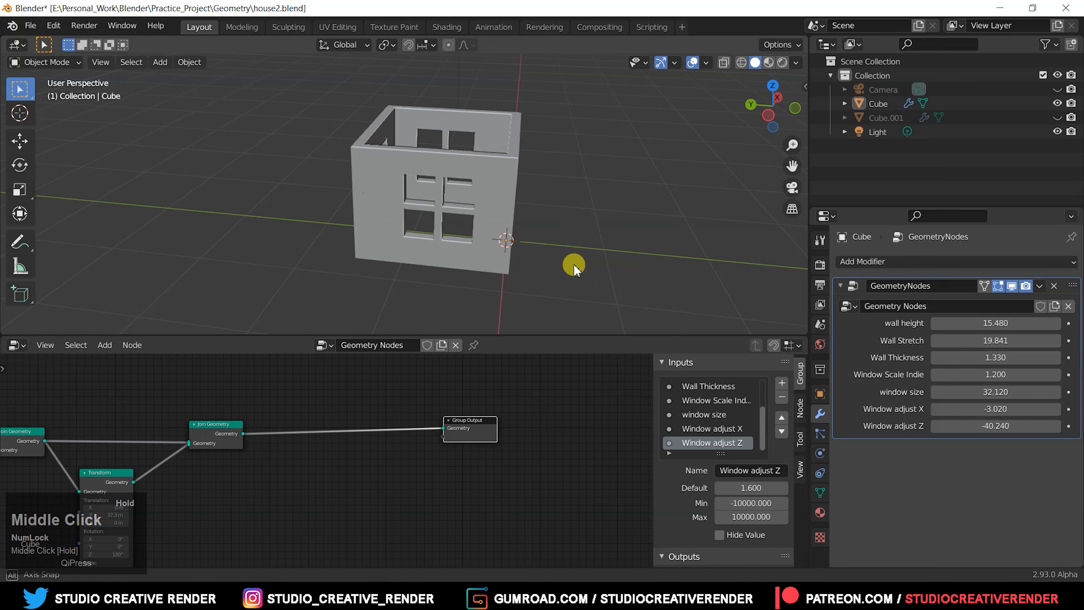
drag(574, 270, 632, 253)
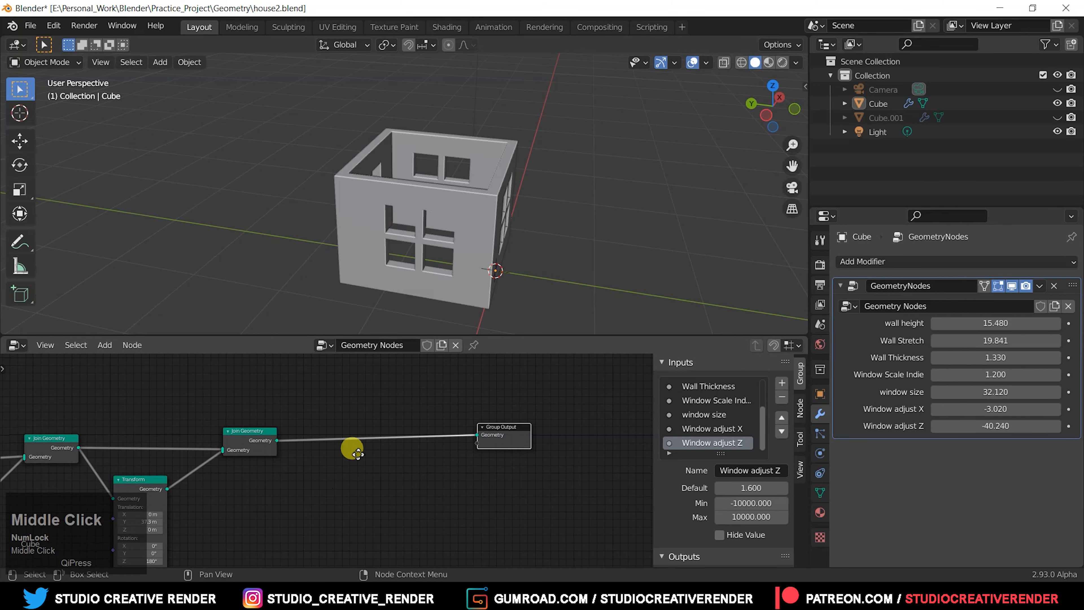
- Add a second Transform node fed by the house geometry
click(288, 453)
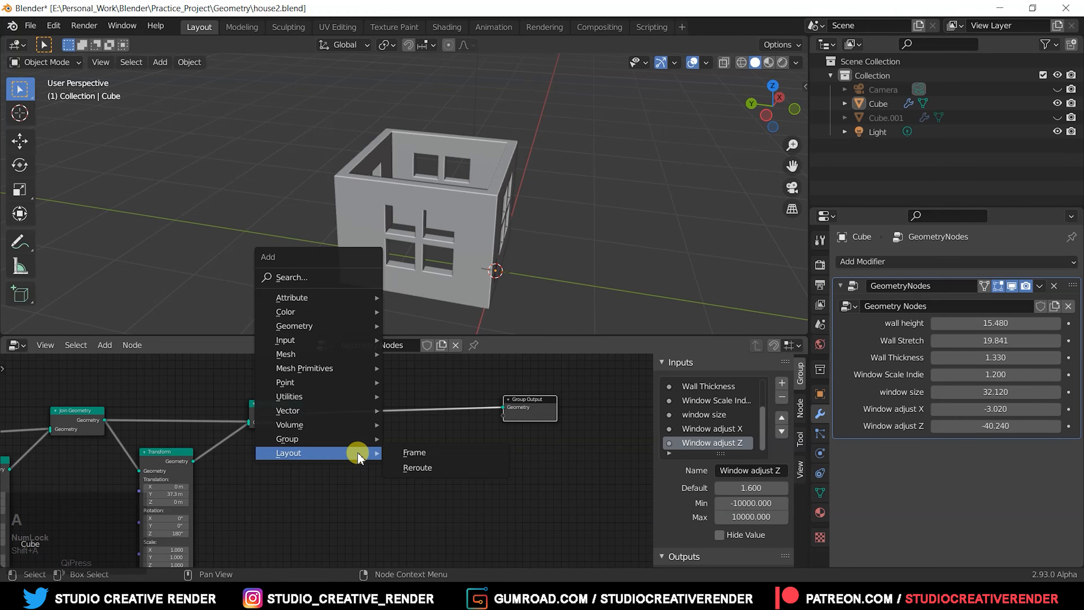
mouse_move(293, 326)
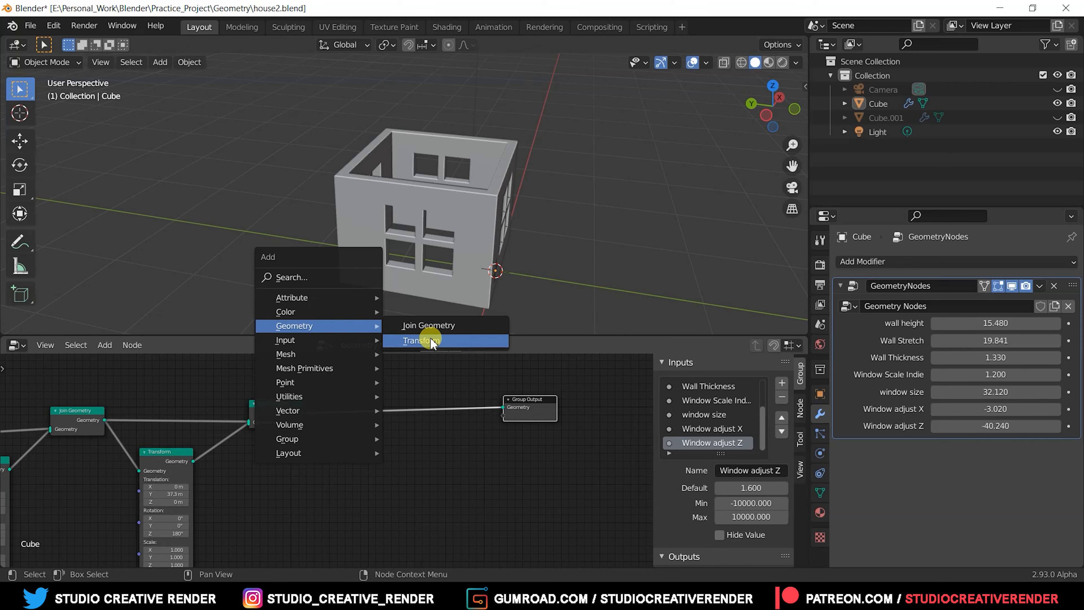
click(418, 340)
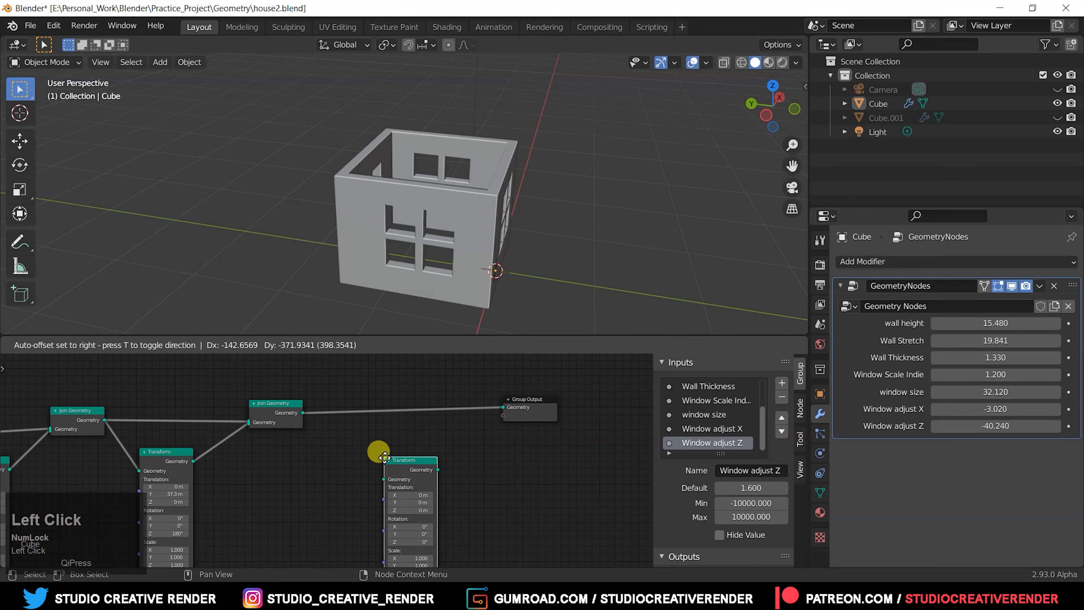
click(274, 408)
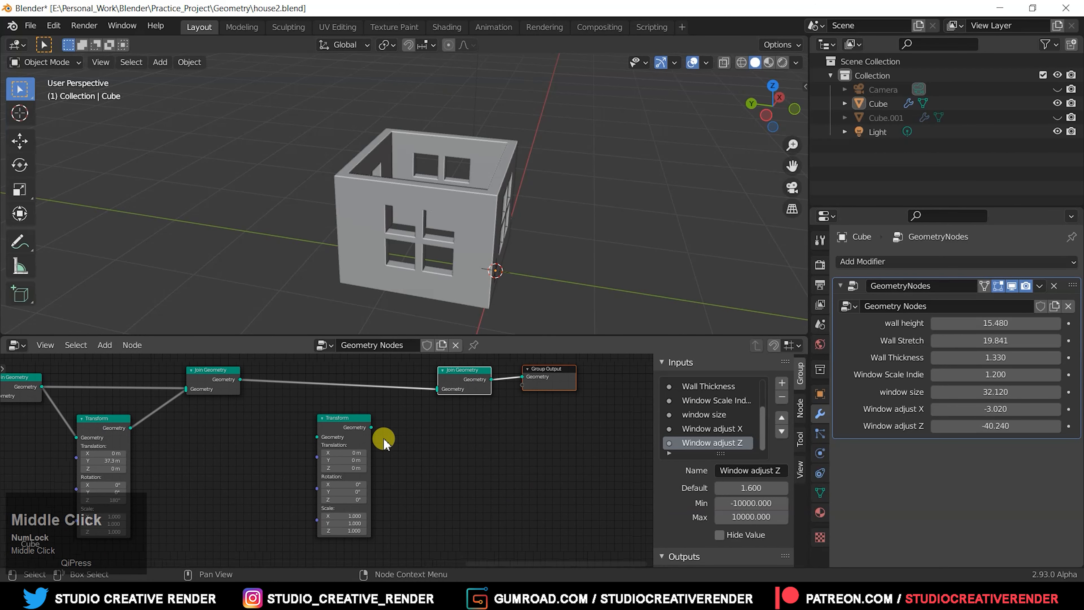
drag(385, 440, 320, 437)
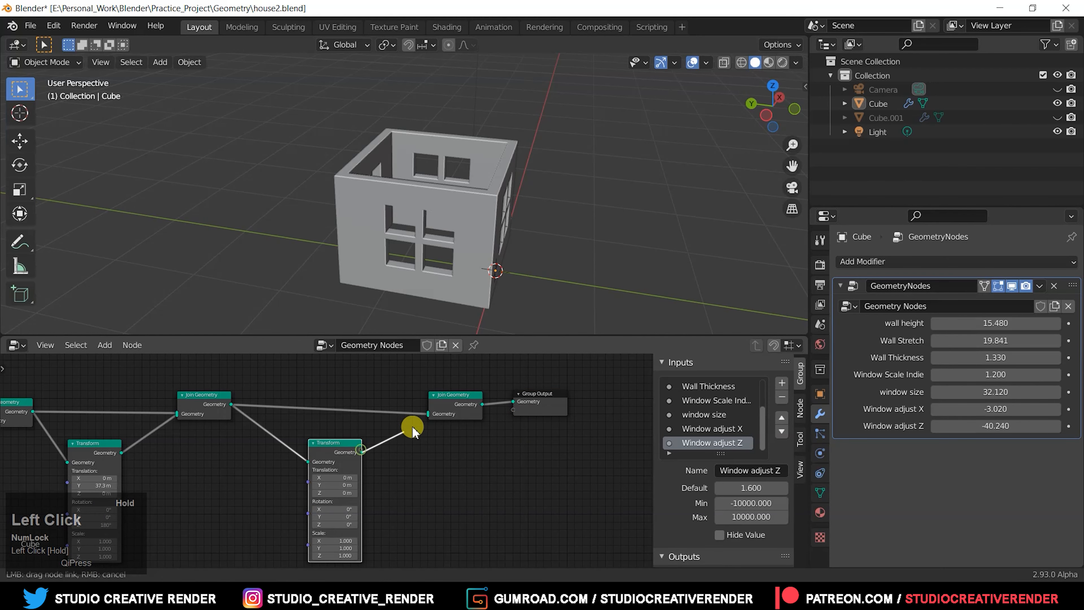
- Join the new Transform's result into the output and check the house in the viewport
drag(411, 429, 529, 232)
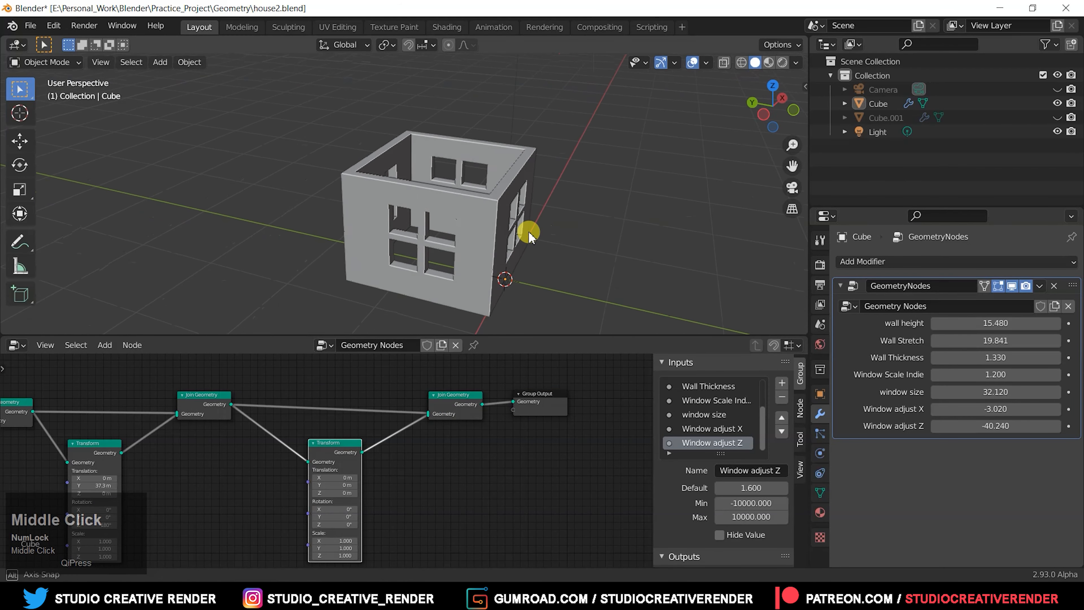
drag(528, 232, 550, 230)
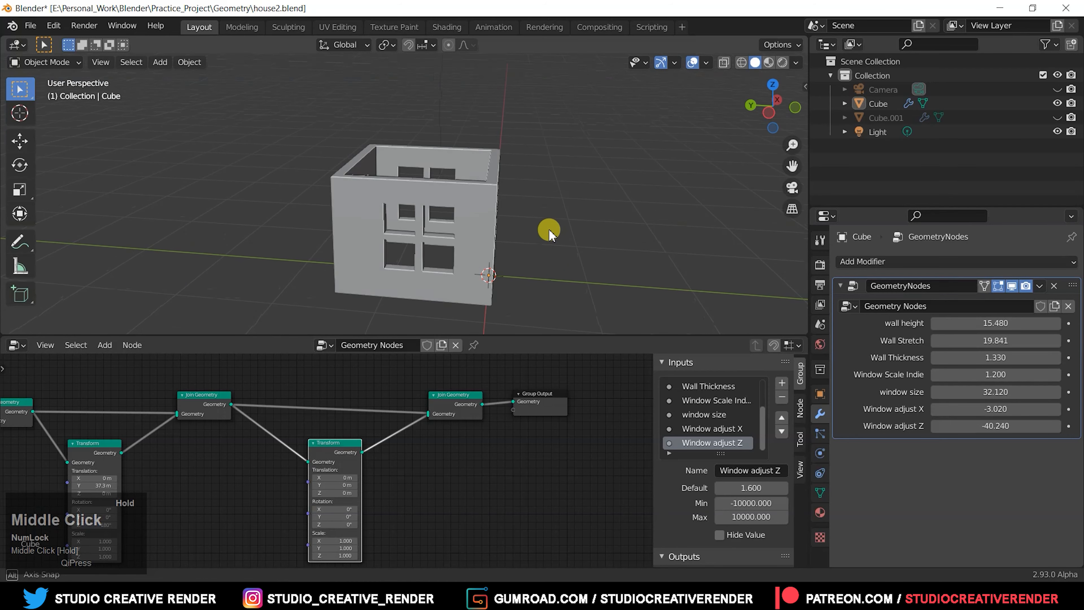
drag(549, 232, 498, 249)
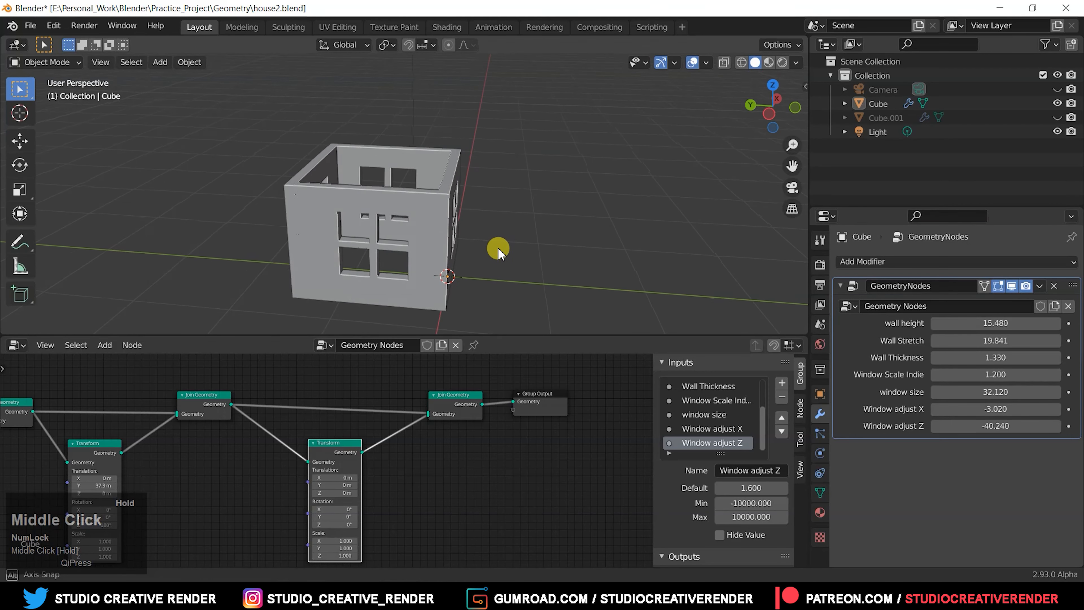
drag(498, 249, 425, 484)
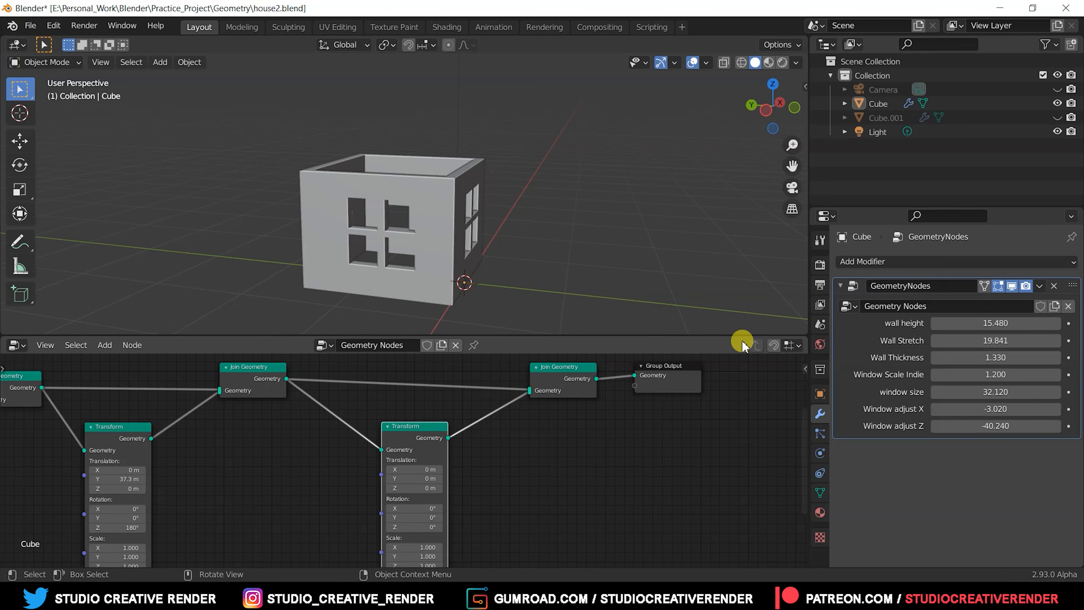
- Lift the house copy upward along the Transform's Translation Z
drag(742, 340, 586, 406)
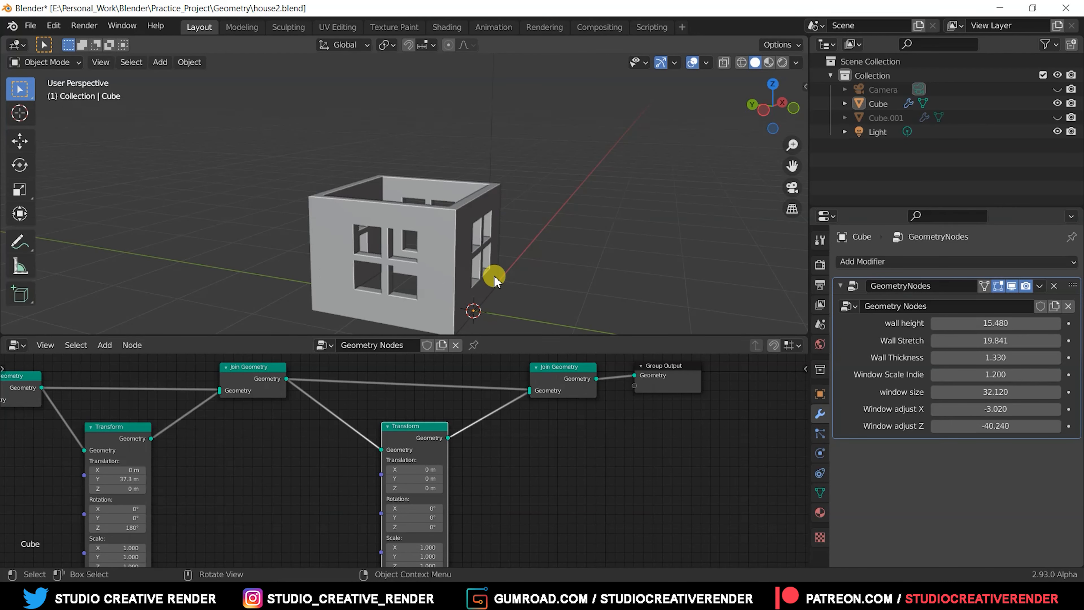
mouse_move(150, 219)
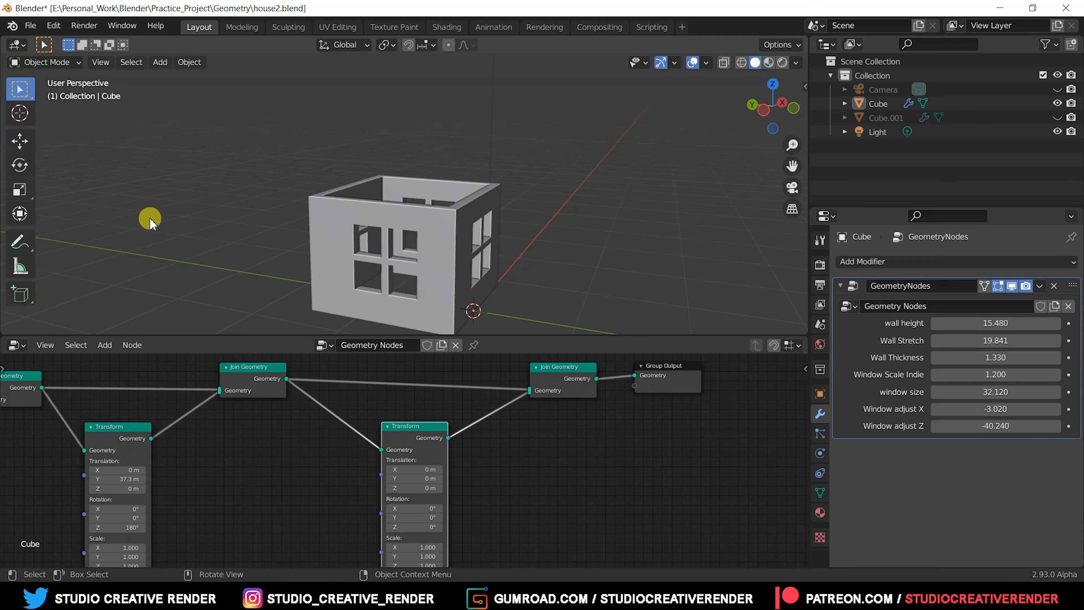
mouse_move(561, 249)
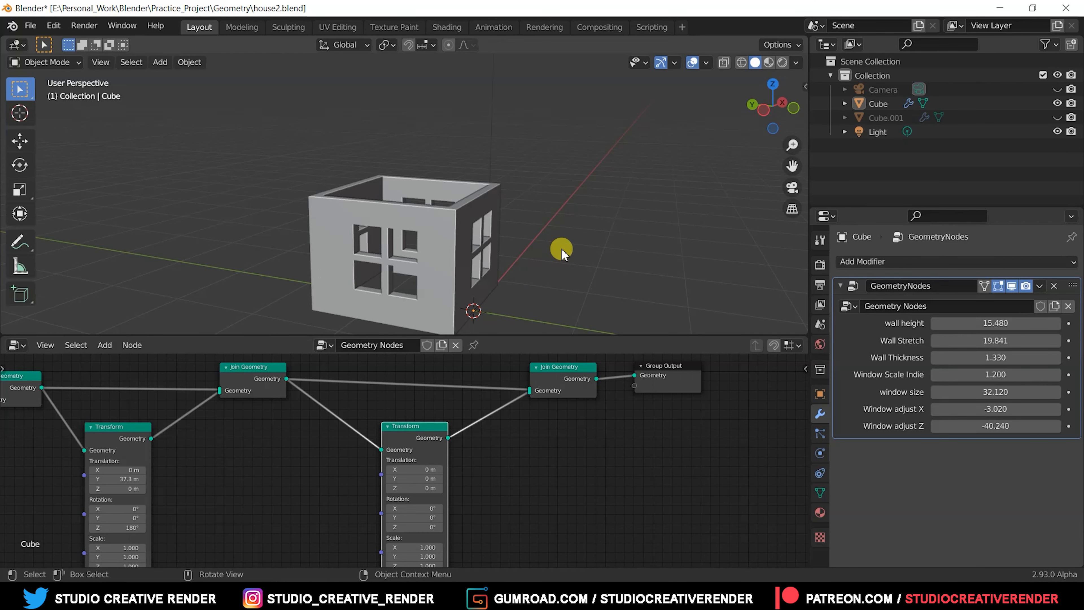
drag(561, 249, 545, 456)
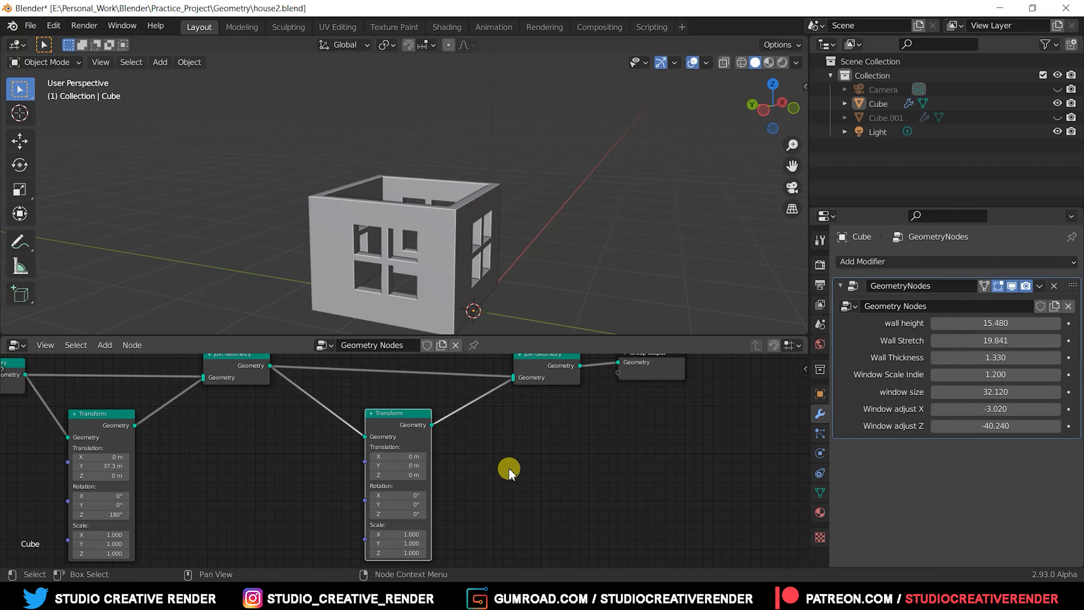
drag(508, 474, 487, 494)
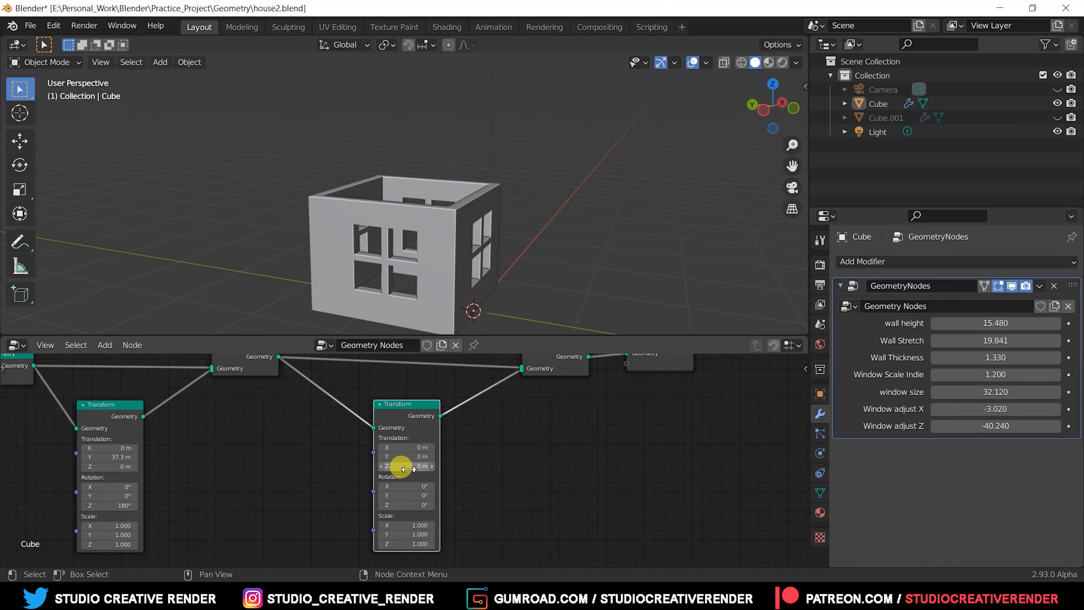
drag(406, 466, 429, 466)
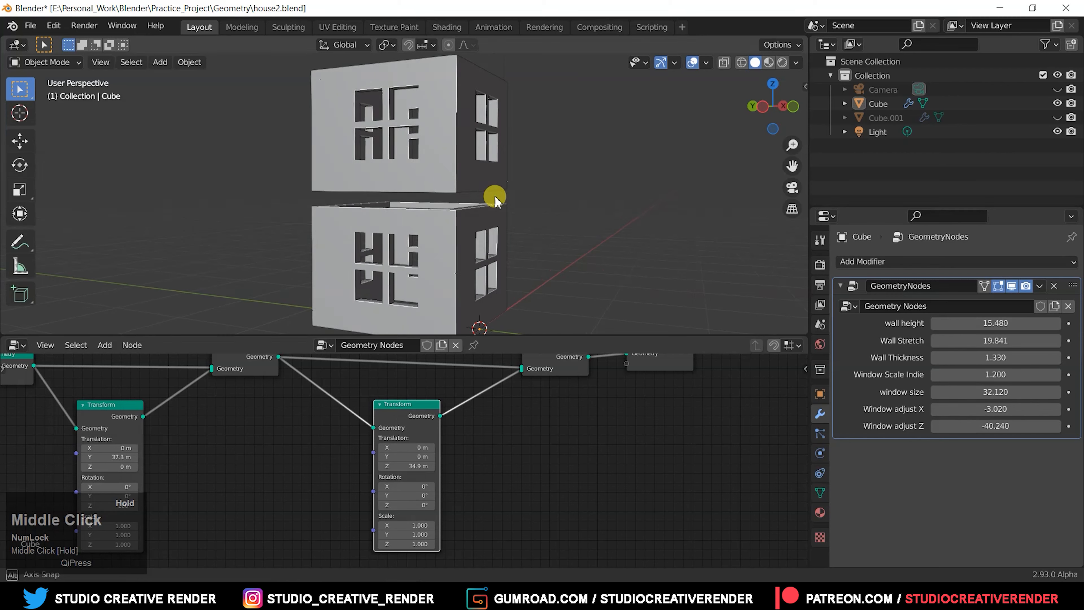
- Fine-tune the Z offset (about 31.5 m) so the copy rests on the first storey
drag(494, 201, 498, 212)
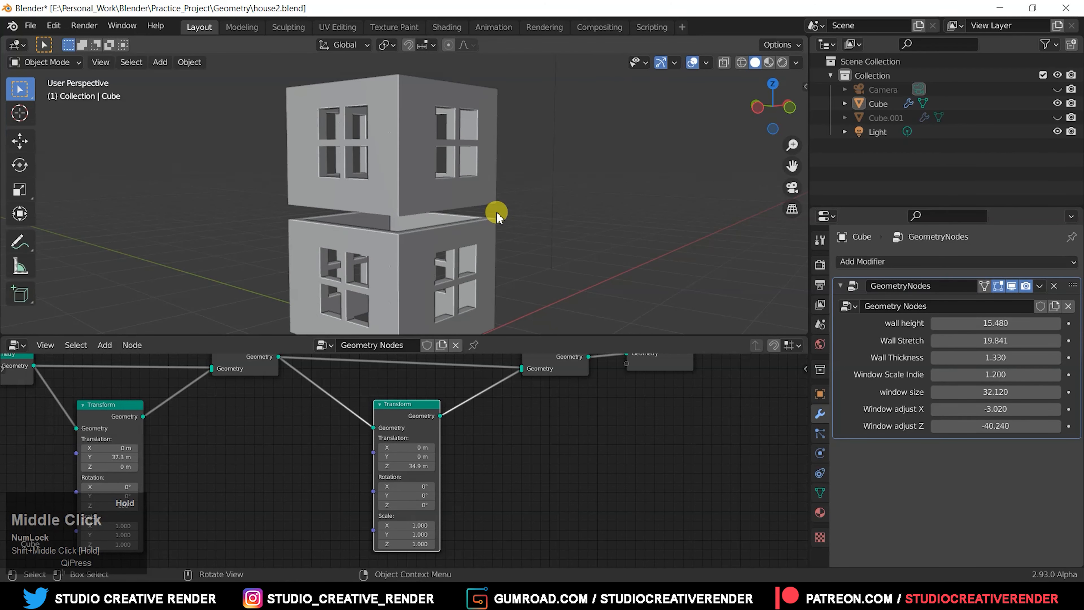
drag(497, 212, 380, 250)
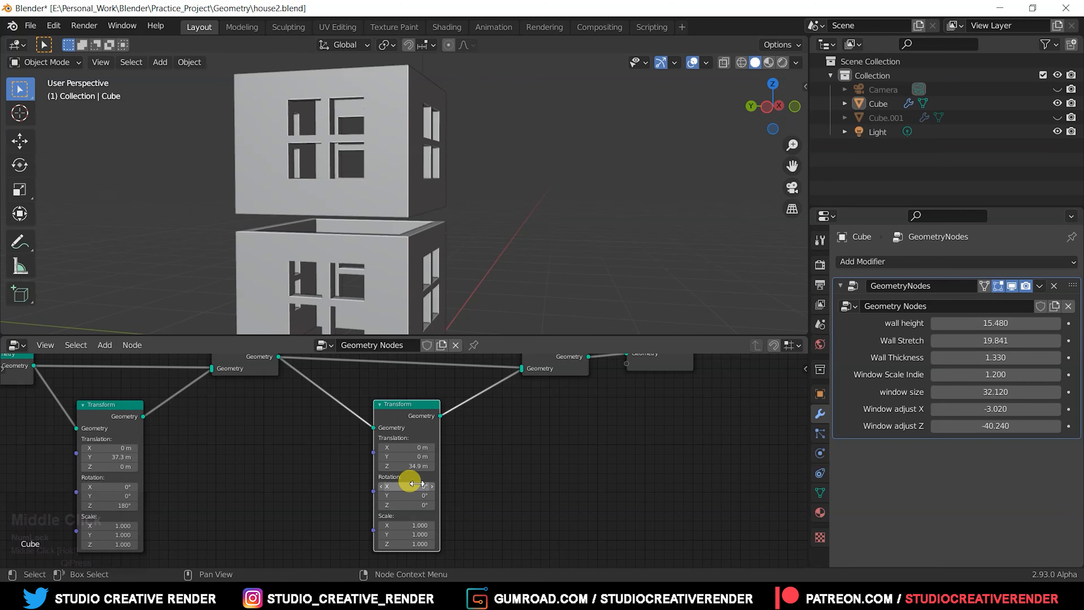
drag(411, 465, 404, 465)
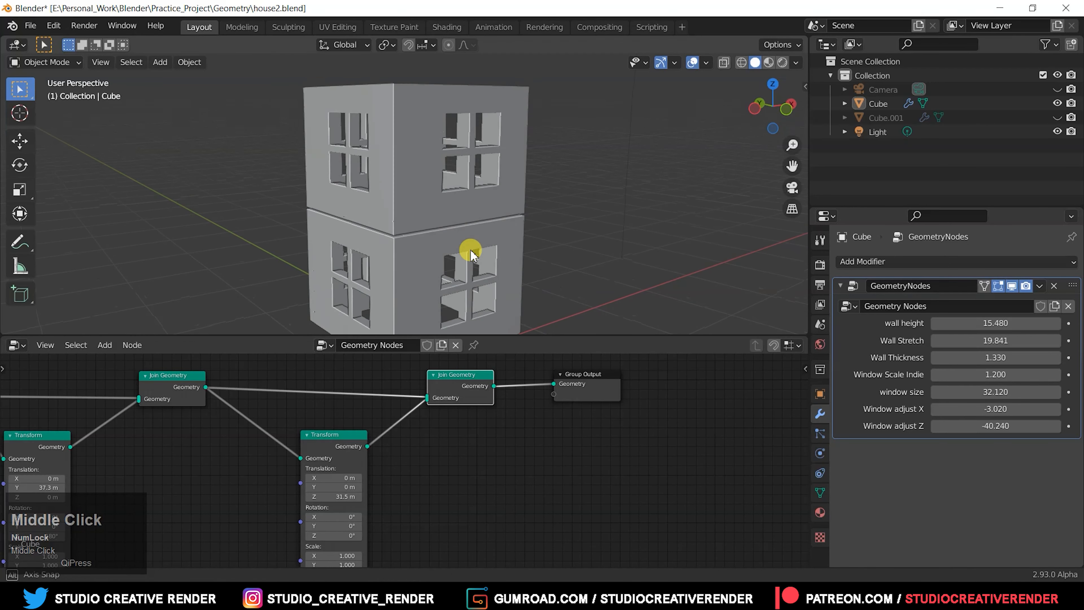
click(585, 374)
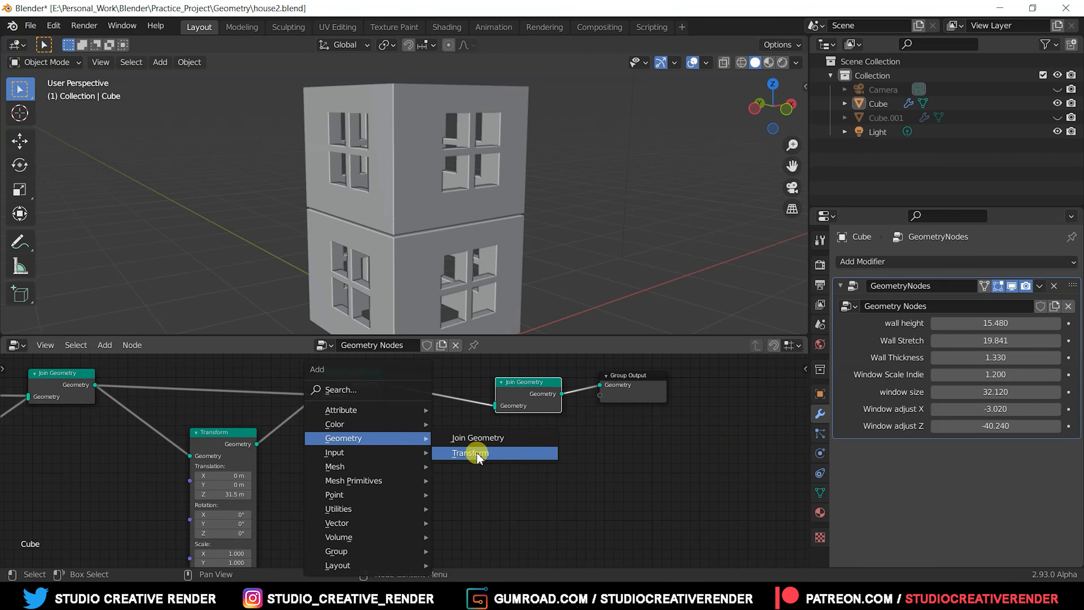
- Add a third joined Transform and raise its copy's Z offset to stack more storeys
click(470, 452)
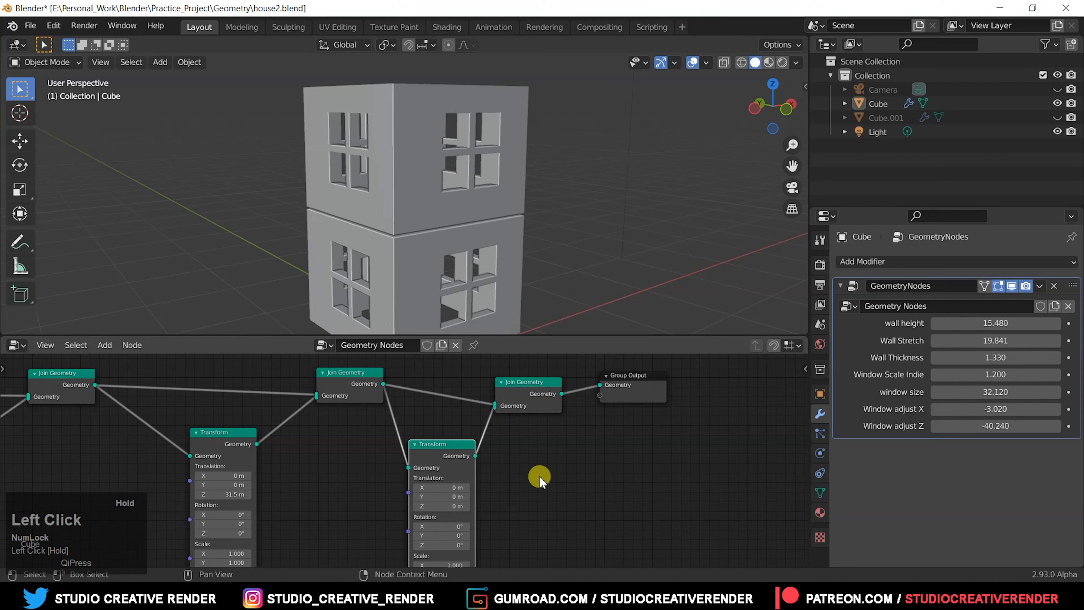
double_click(441, 505)
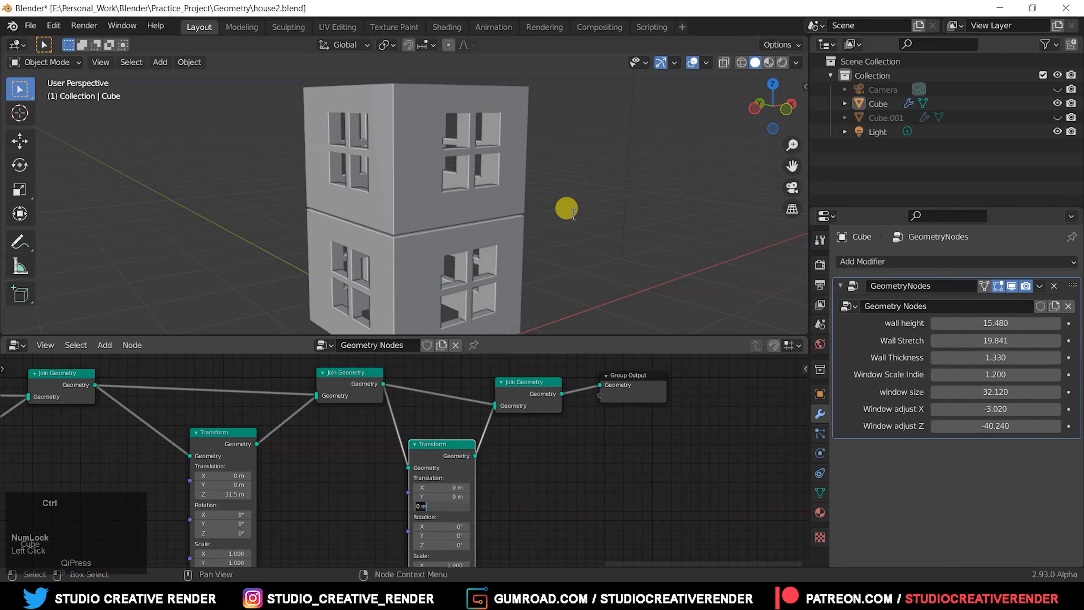
drag(565, 209, 569, 289)
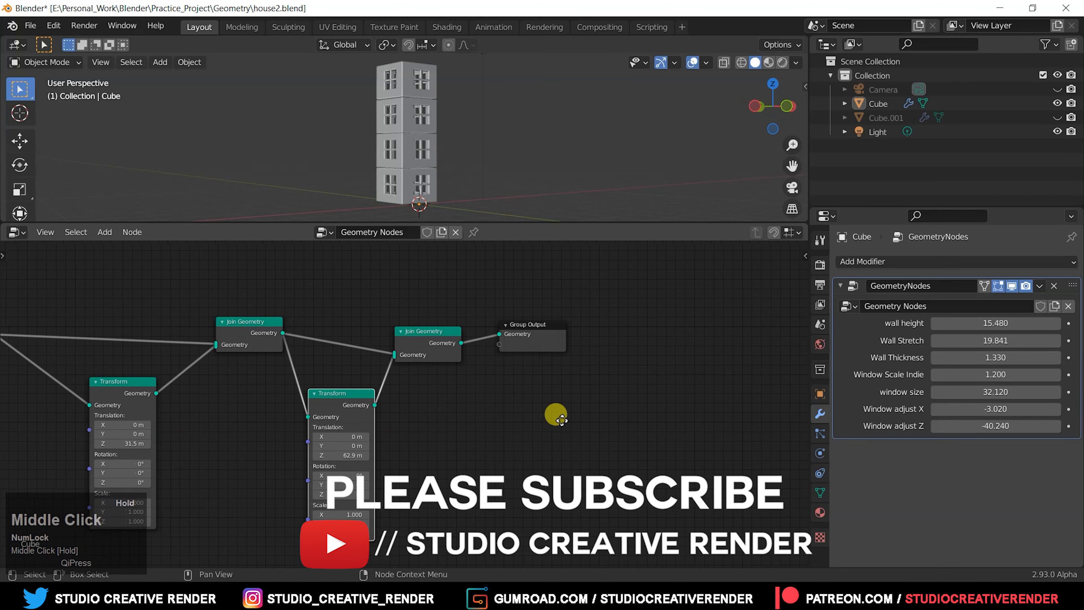
- Bring the newest Transform node into view and undo the last change
drag(556, 418, 377, 432)
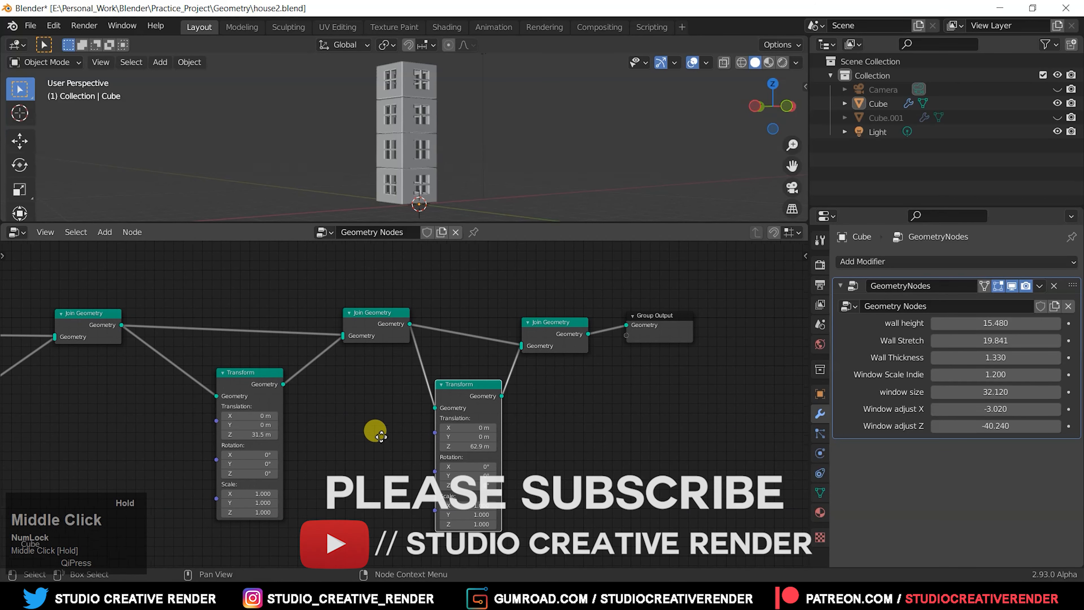
drag(376, 434, 408, 406)
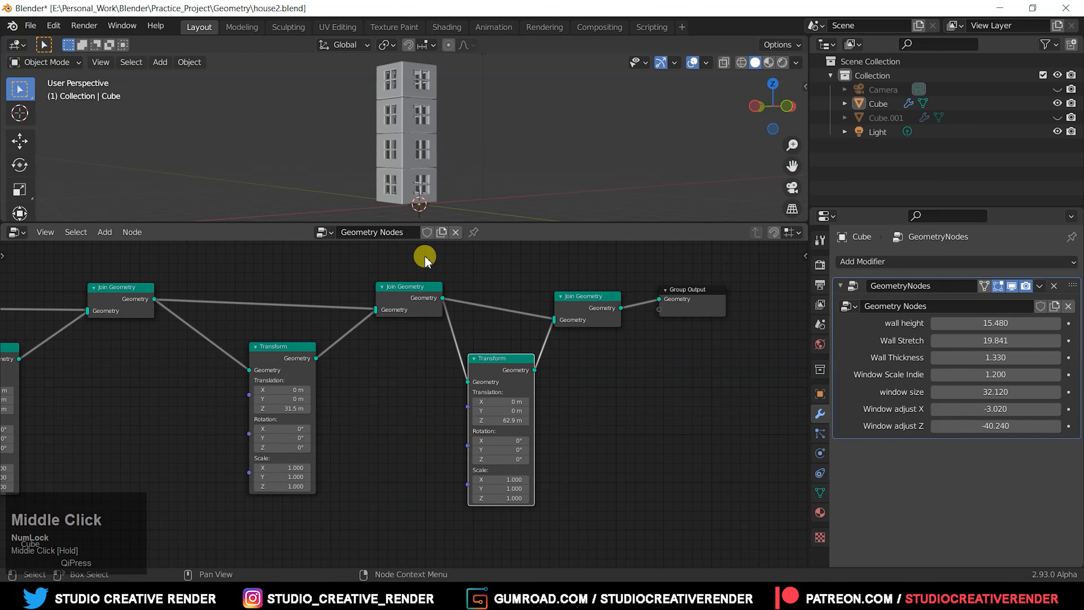
drag(424, 258, 460, 157)
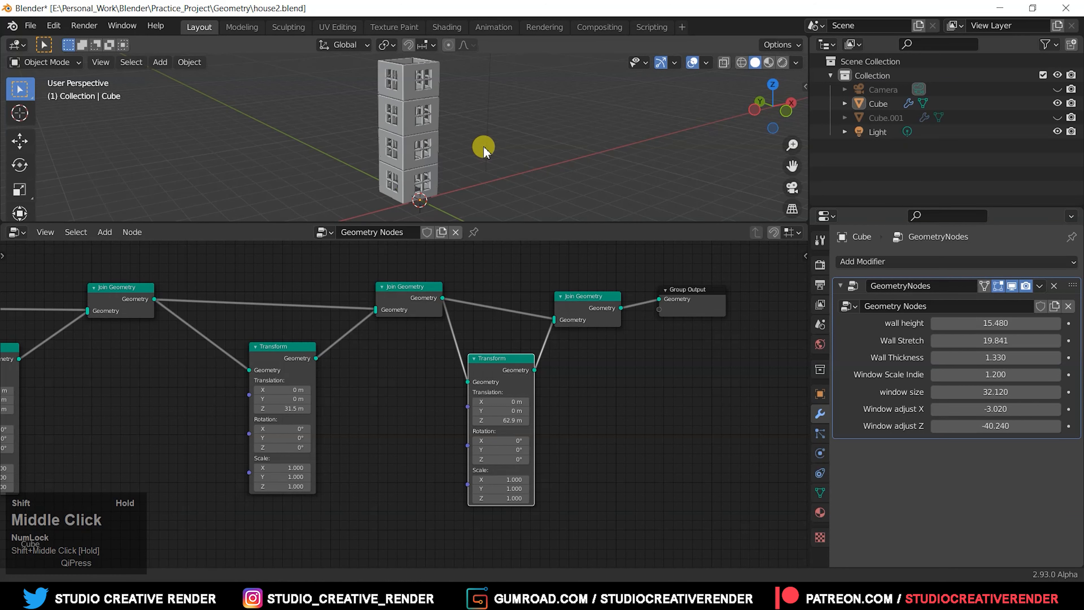
mouse_move(599, 423)
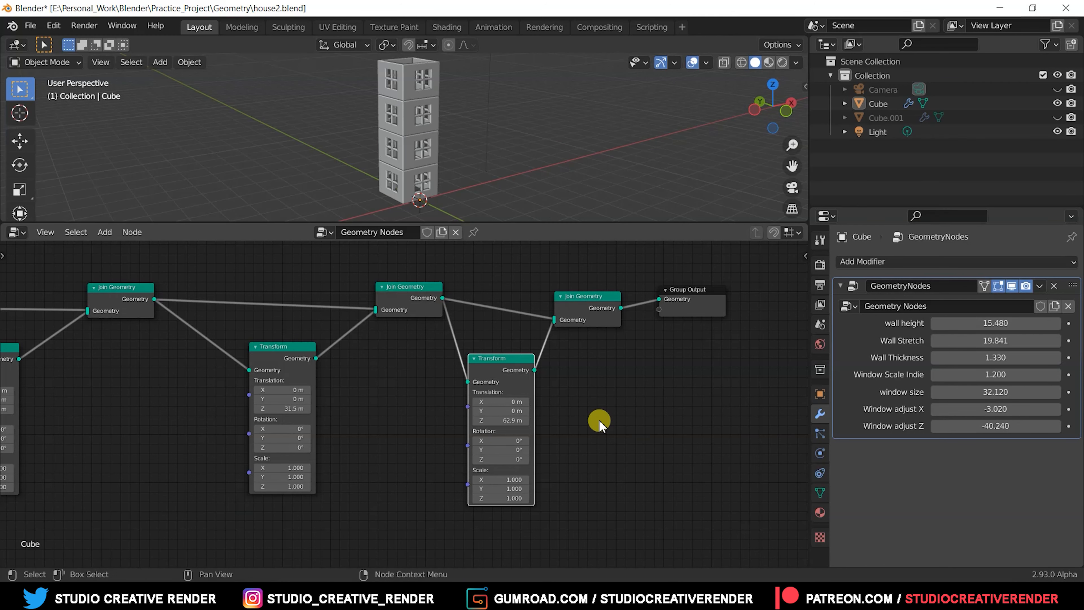
key(ctrl+z)
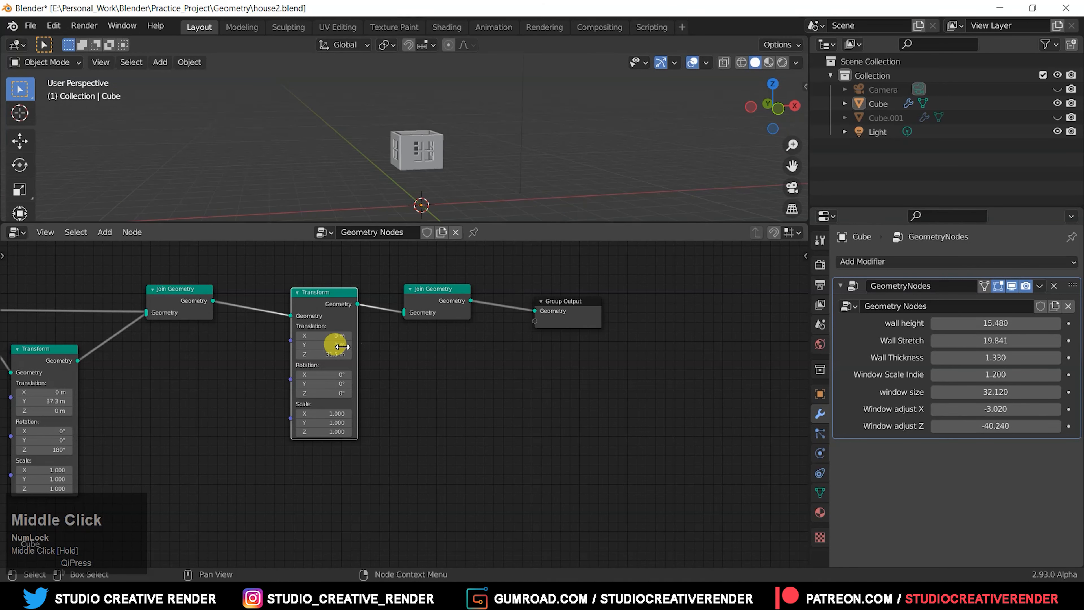
- Set the Transform's Translation Z to 0 m so the floor sits at the origin
double_click(323, 354)
text(0)
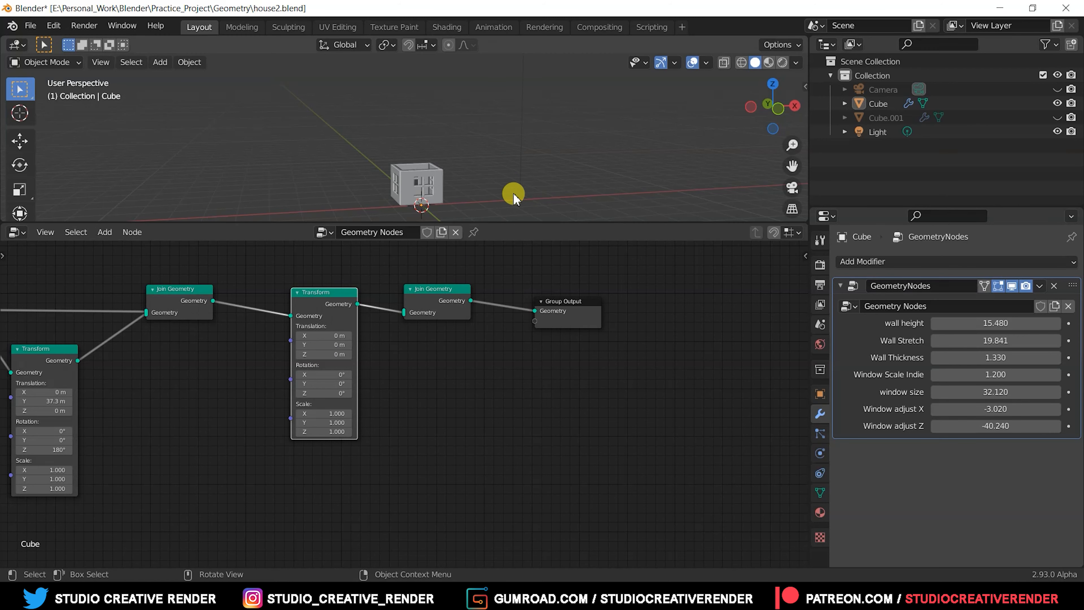
drag(513, 196, 441, 187)
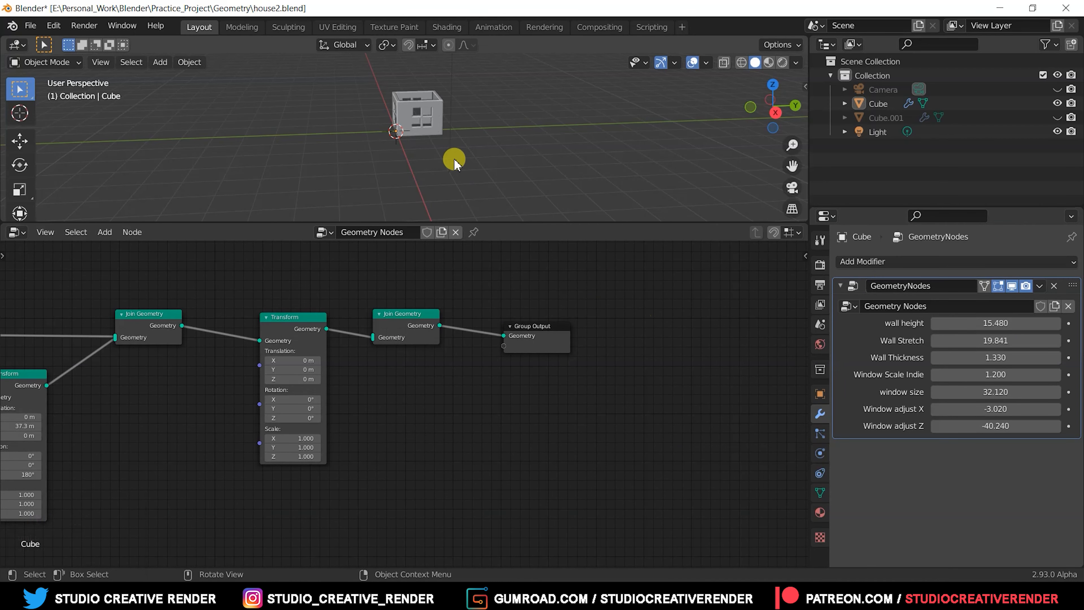
- Add an Array modifier with Relative Offset X 0 and Z 1 stacking a copy above
click(862, 261)
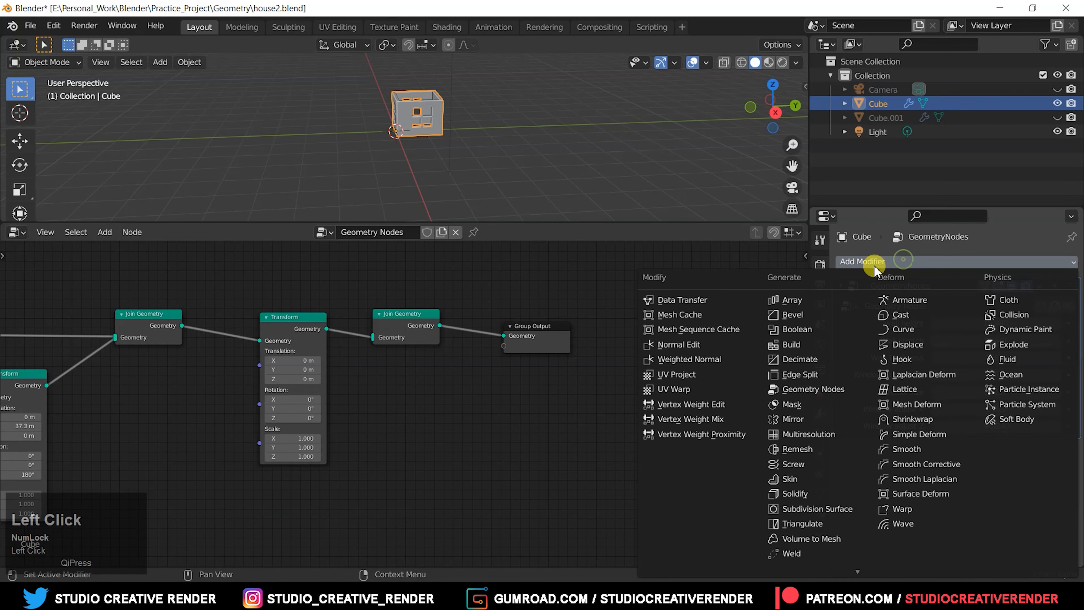
click(788, 300)
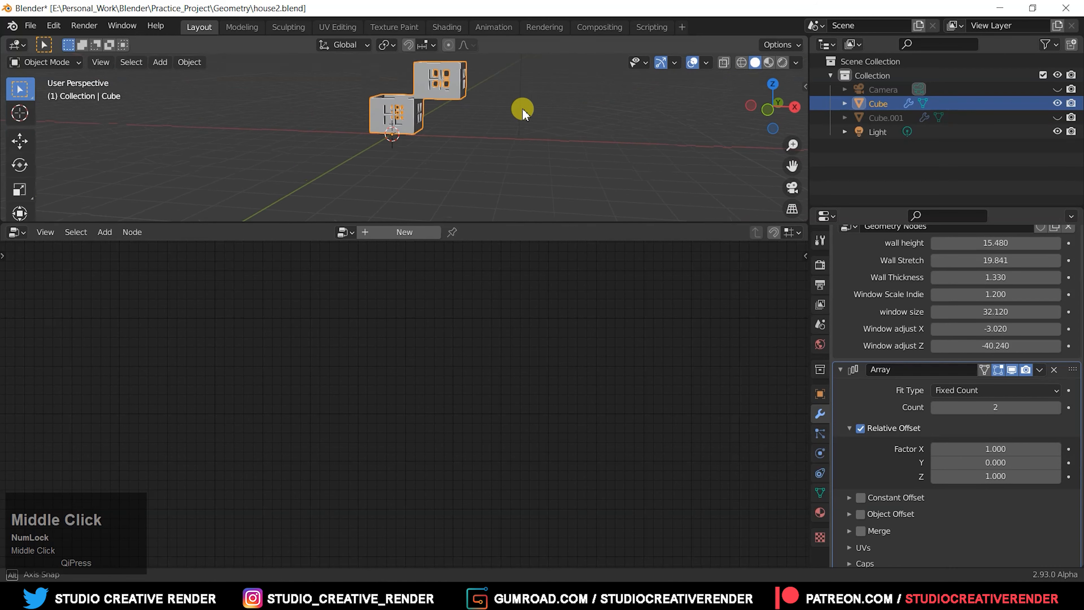
drag(521, 113, 693, 248)
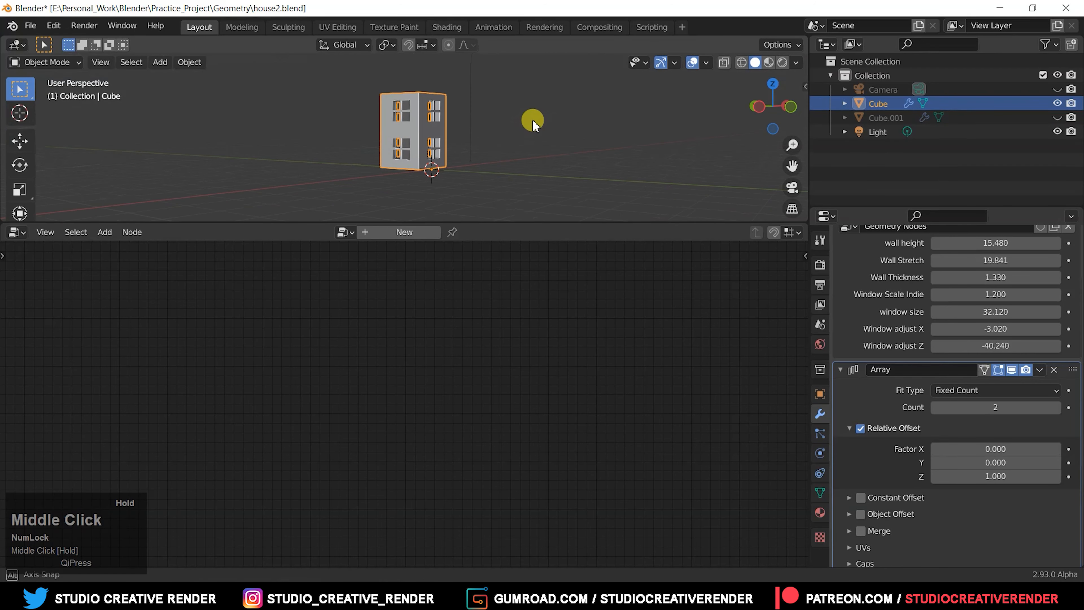
drag(532, 125, 436, 142)
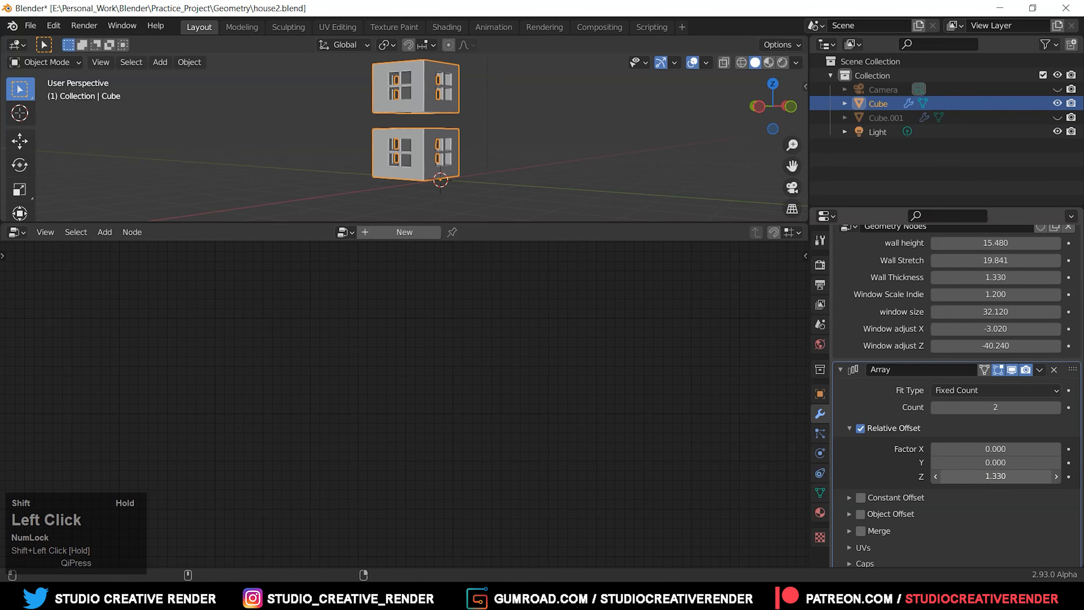
drag(996, 475, 986, 476)
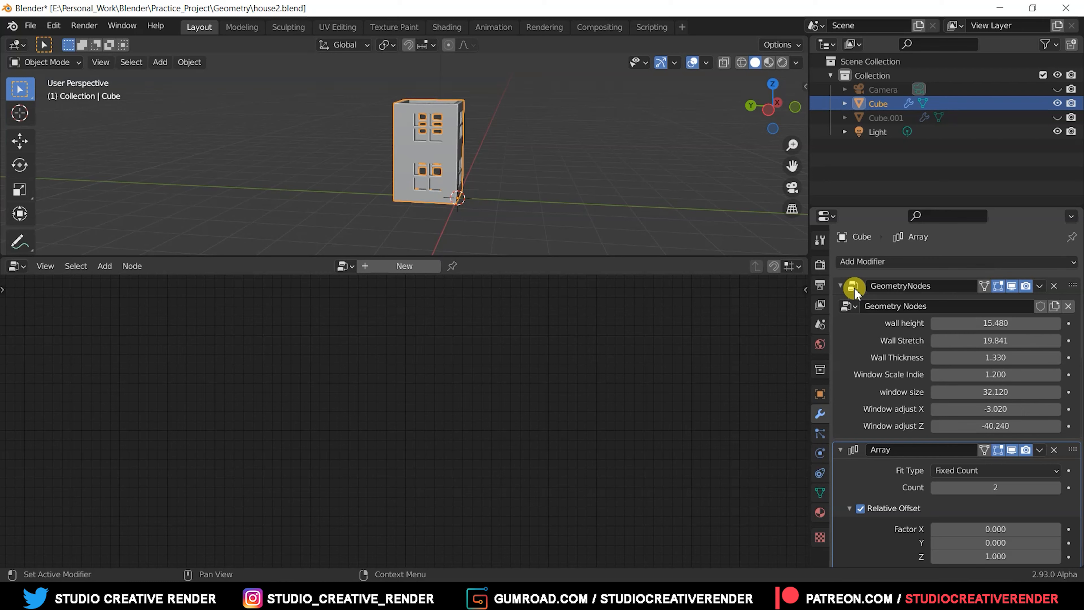
- Show the GeometryNodes tree in the editor and set the Array Count to 5
click(854, 285)
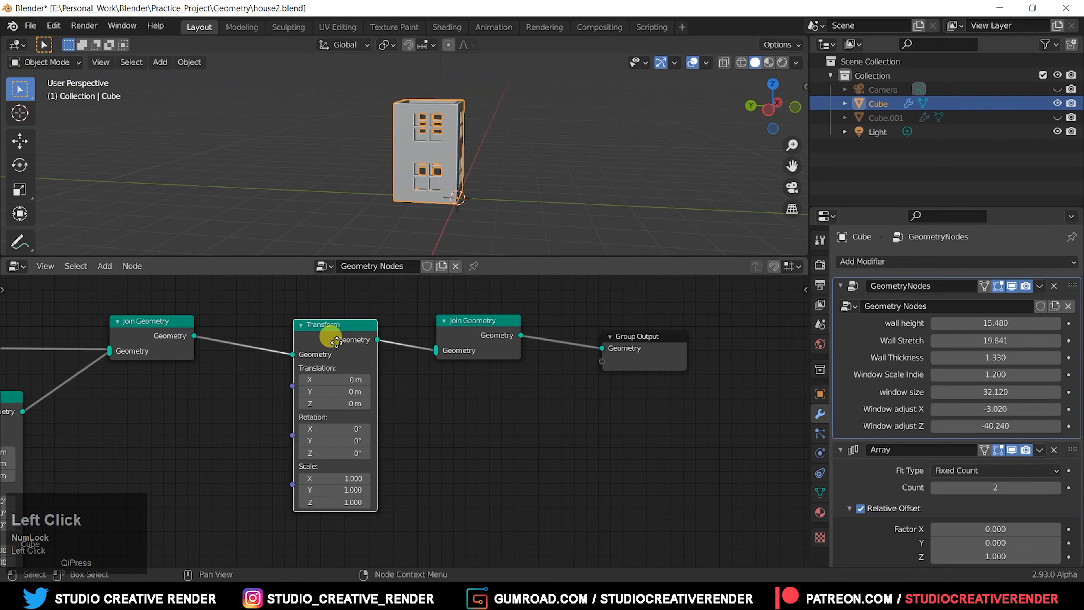
drag(332, 338, 463, 481)
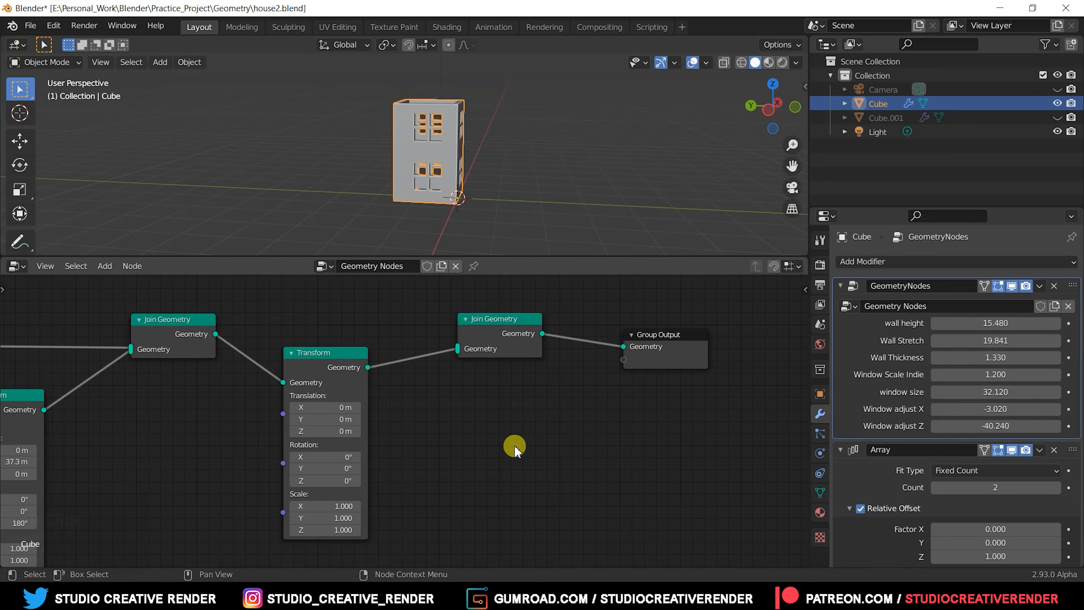
drag(515, 446, 463, 456)
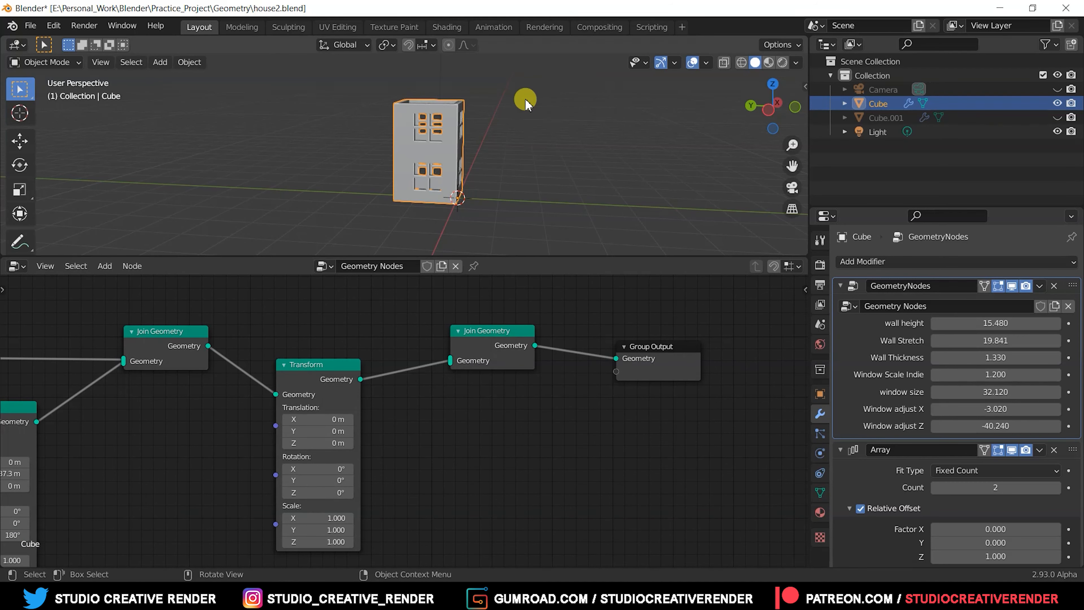
drag(526, 102, 564, 201)
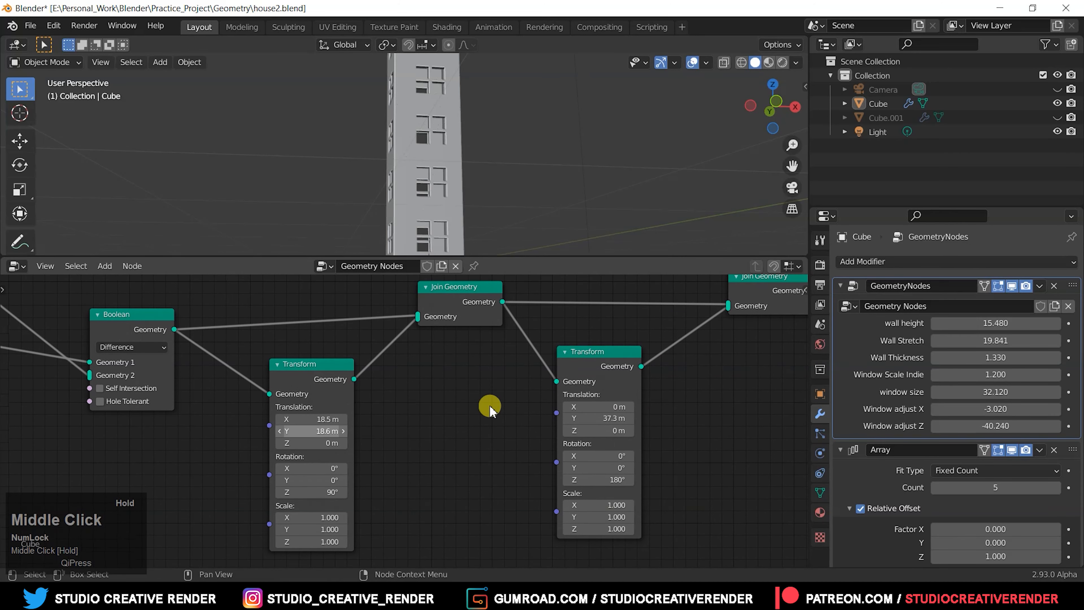
- Zoom out over the node tree and maximise the node editor to fill the window
drag(489, 406, 565, 432)
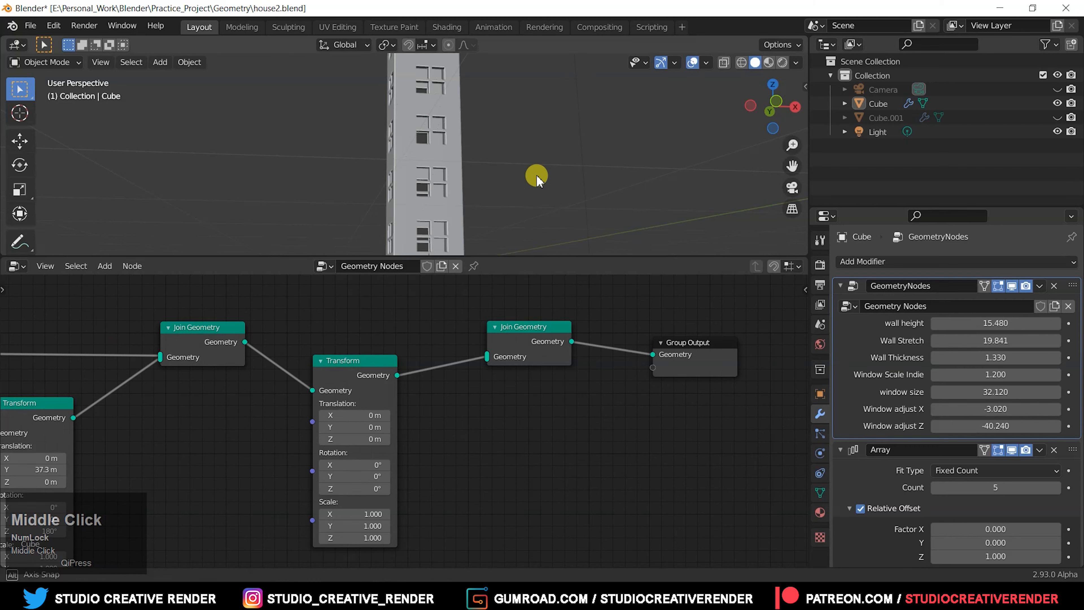
drag(539, 179, 404, 200)
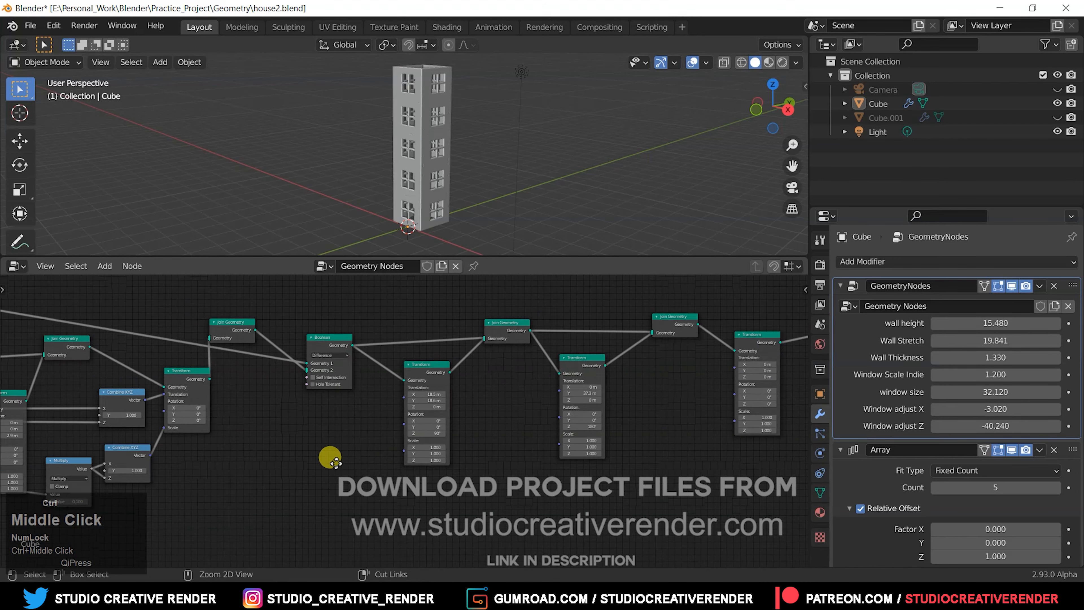
drag(339, 459, 376, 456)
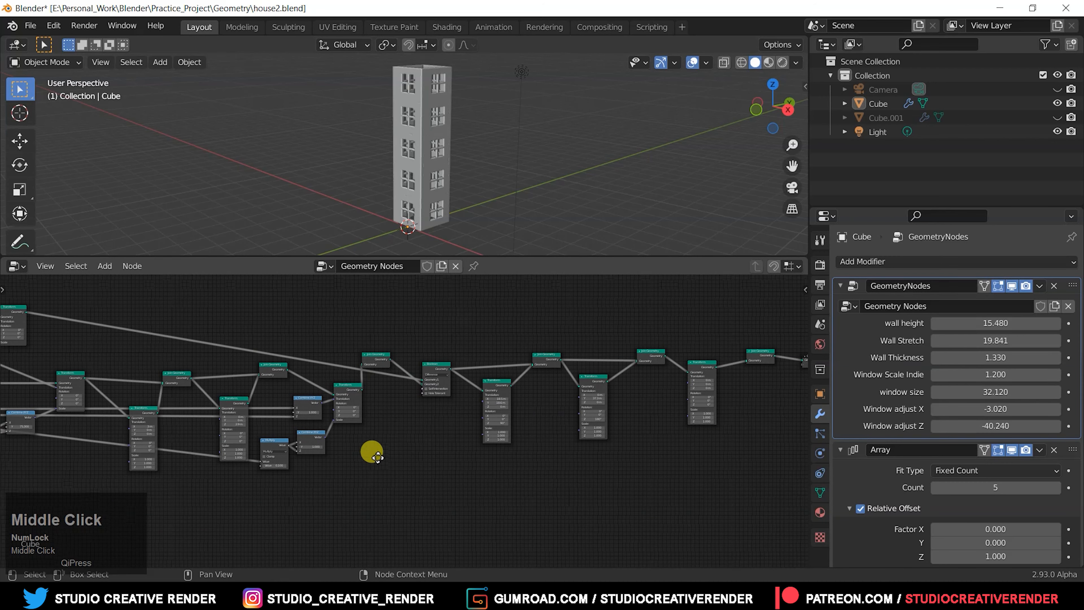
drag(371, 455, 463, 462)
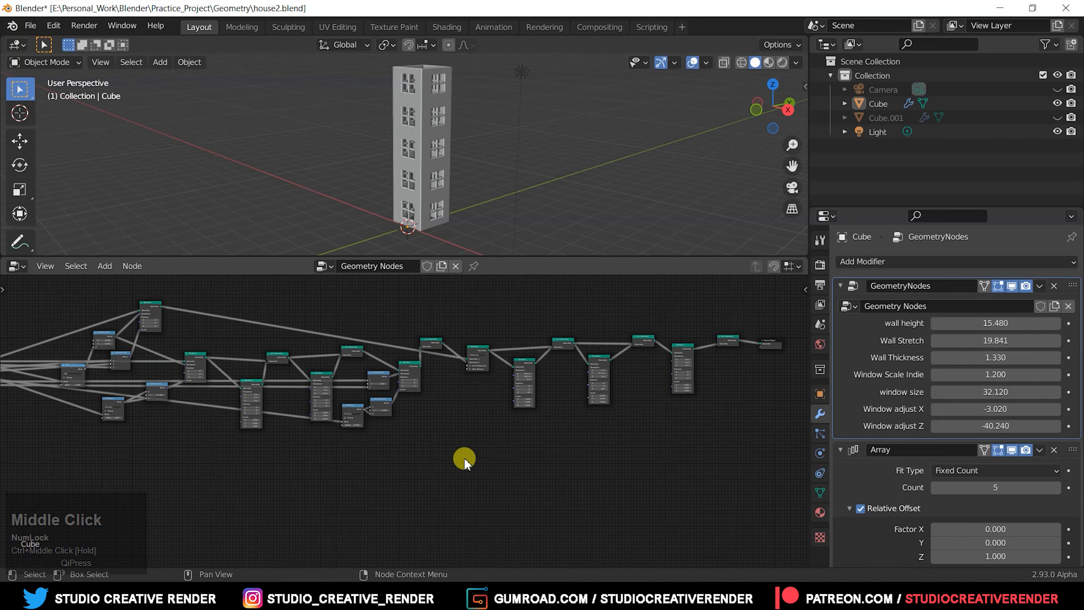
drag(464, 462, 182, 437)
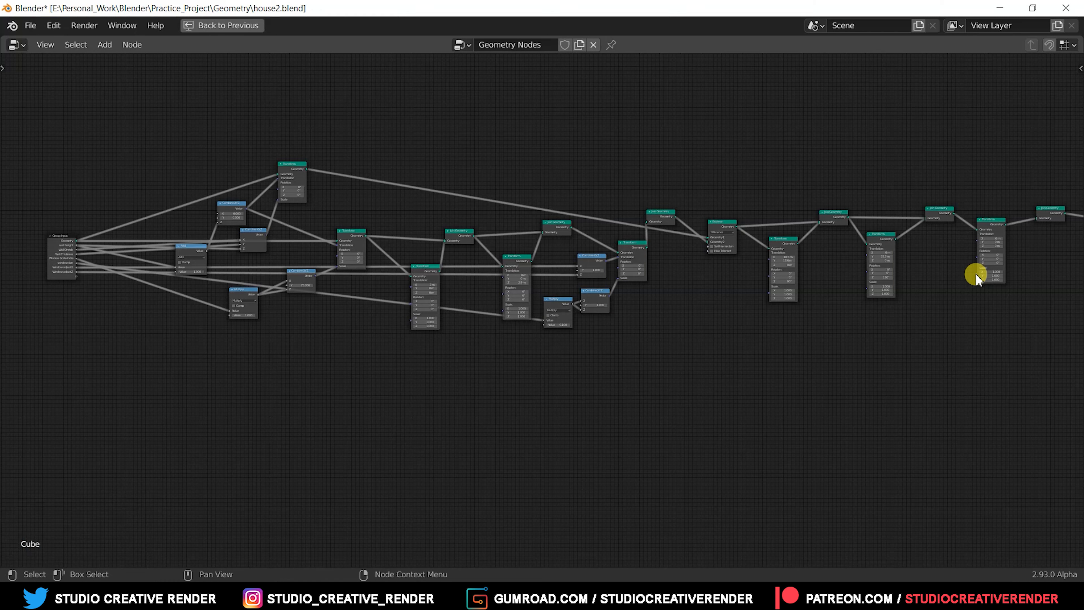
drag(976, 273, 115, 351)
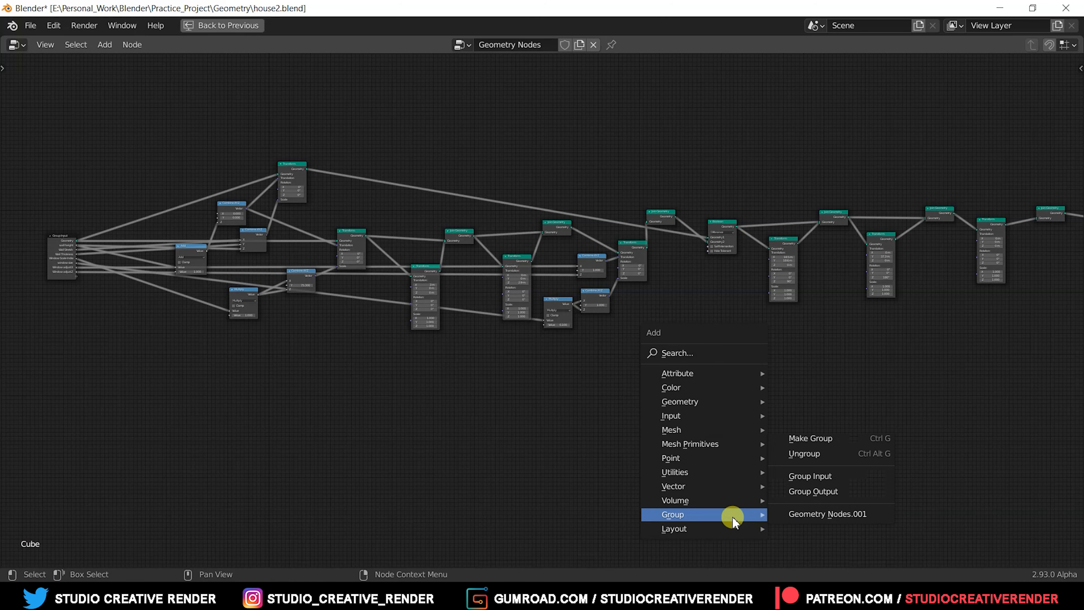
mouse_move(673, 529)
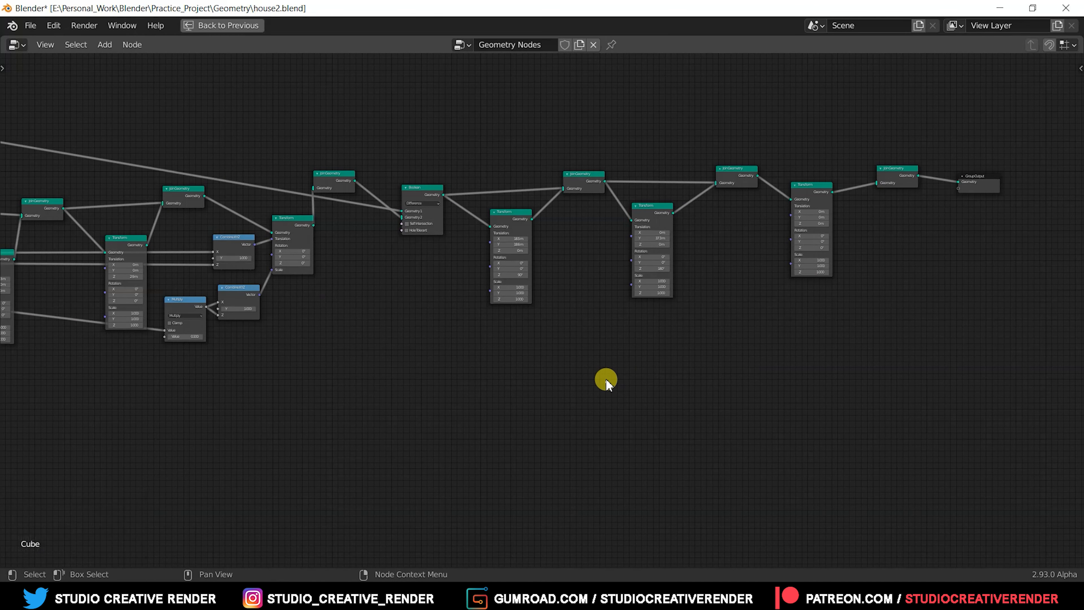
mouse_move(791, 266)
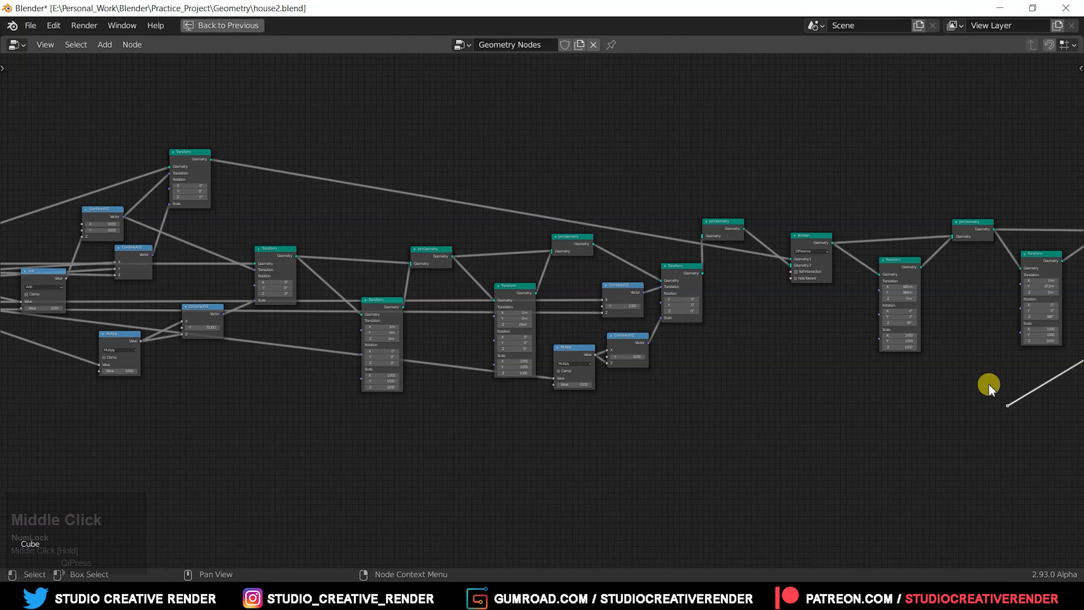
drag(989, 385, 131, 436)
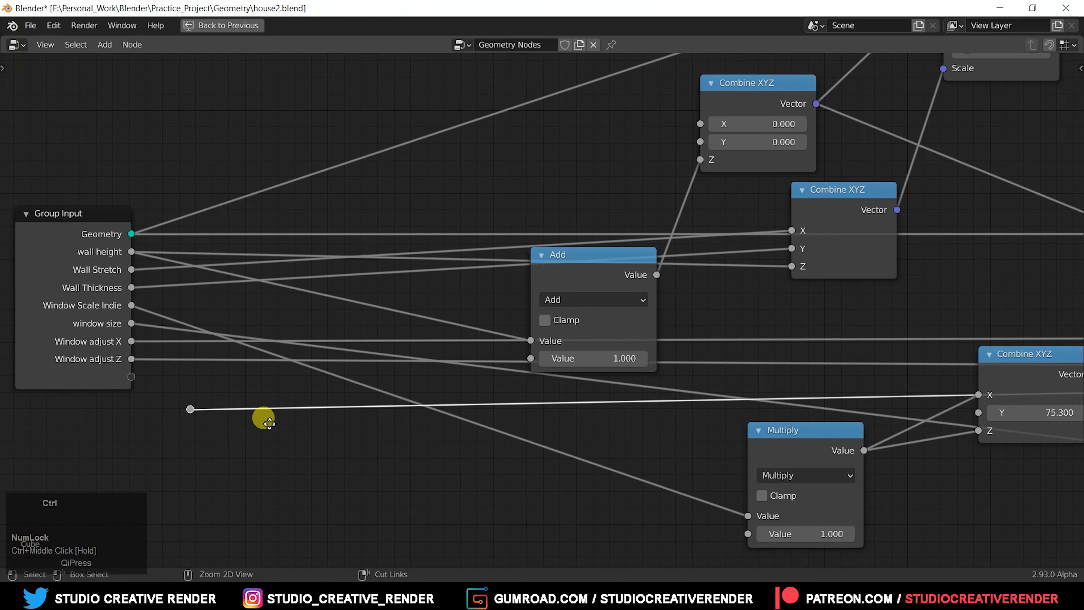
drag(263, 420, 581, 480)
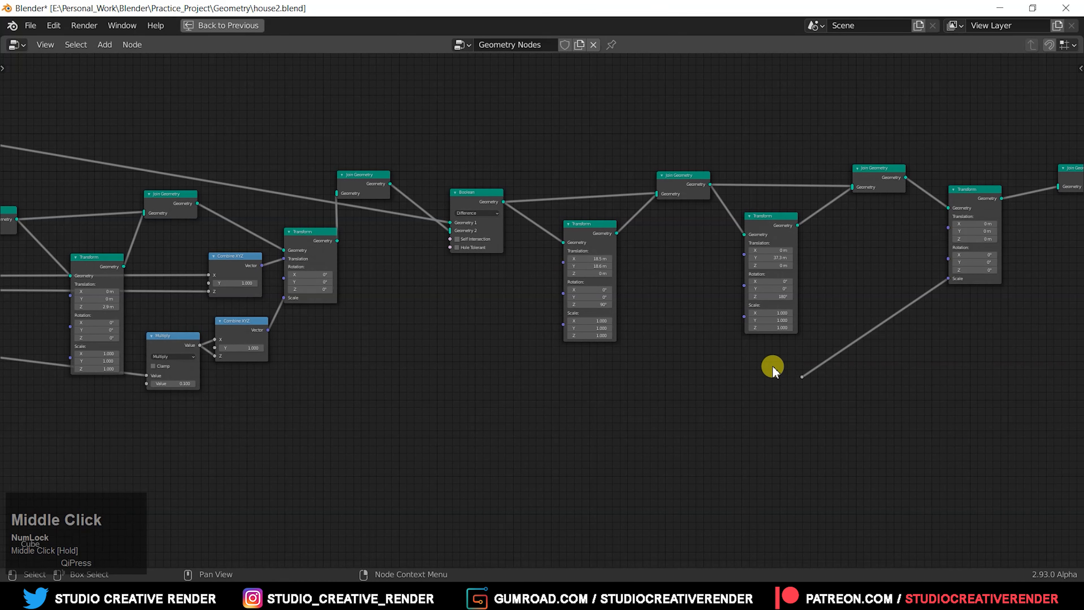
drag(772, 366, 883, 304)
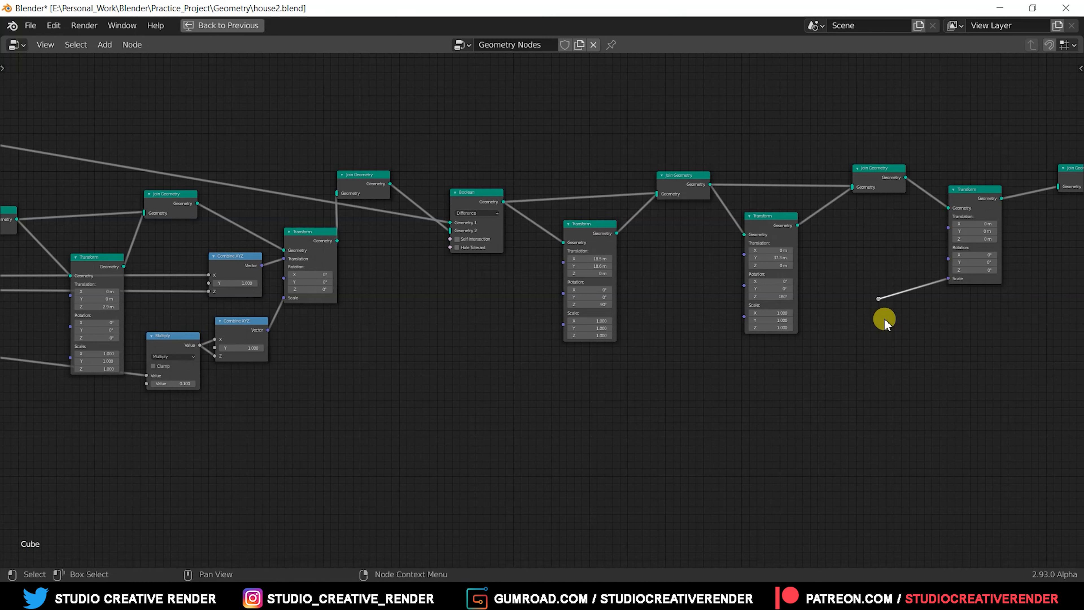
click(884, 318)
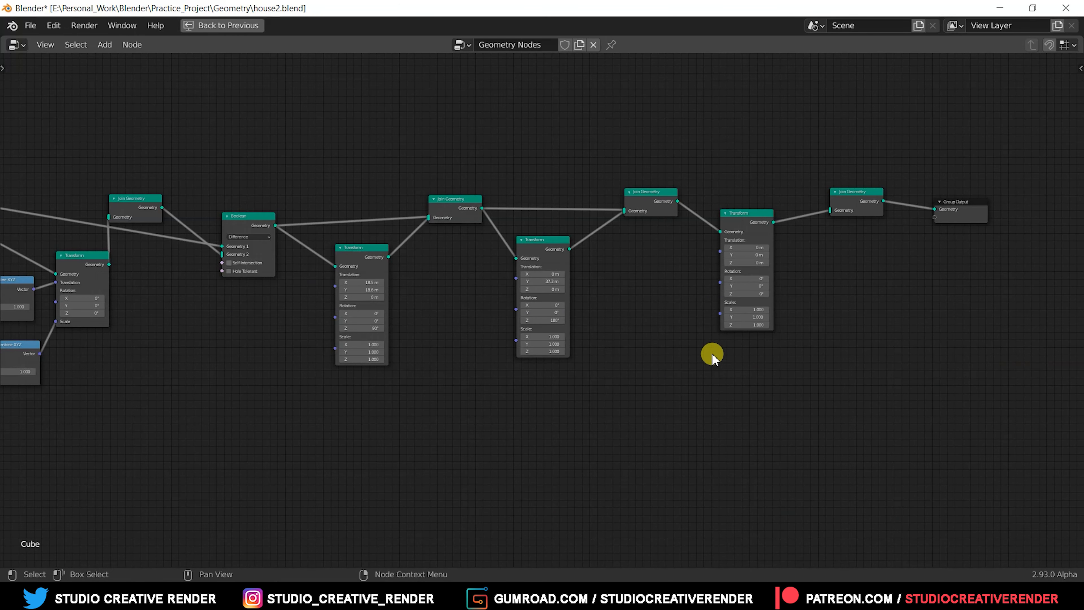
mouse_move(774, 401)
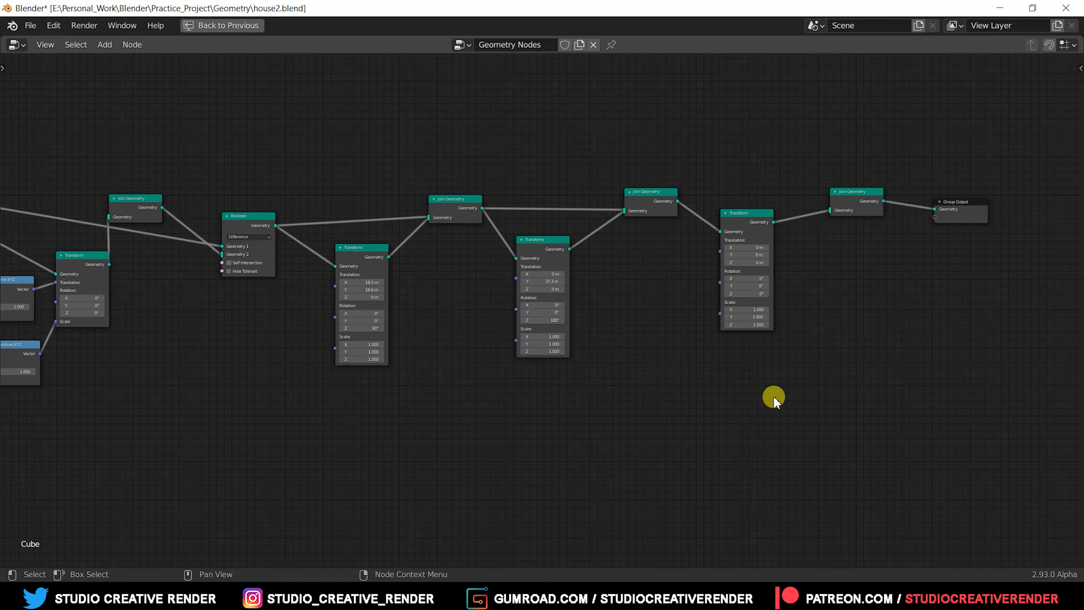
drag(774, 398, 549, 346)
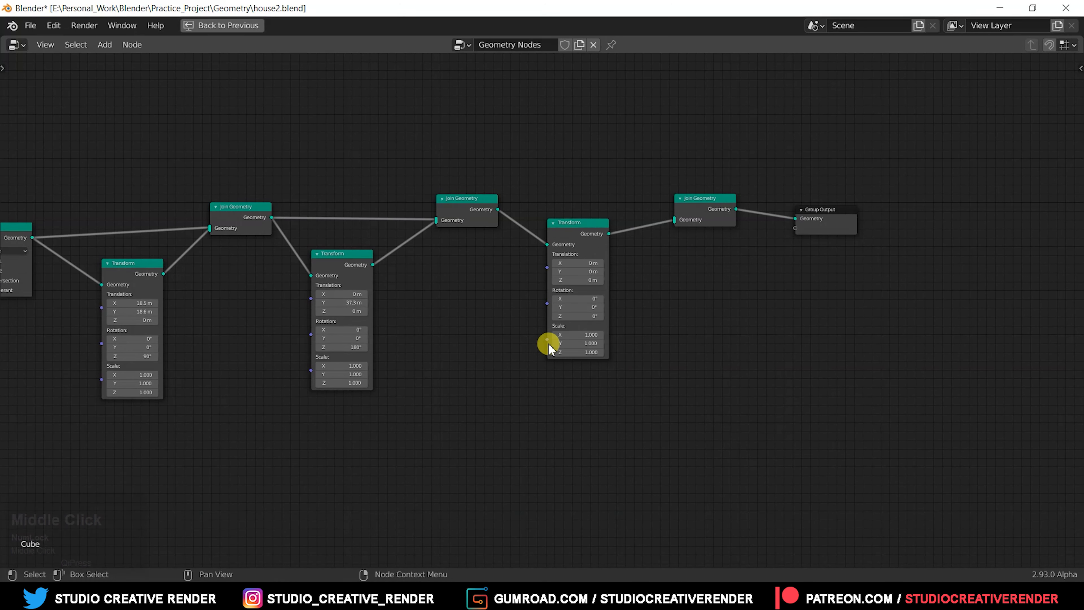
drag(547, 343, 173, 458)
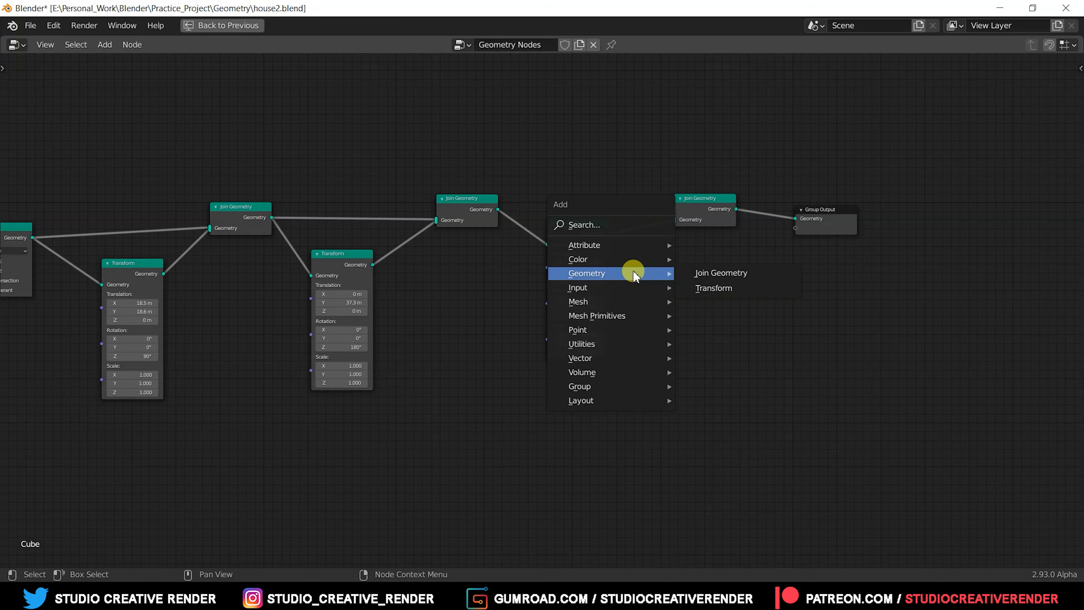
- Add a Combine XYZ (1,1,1) and wire its vector into the last Transform's Scale
click(714, 287)
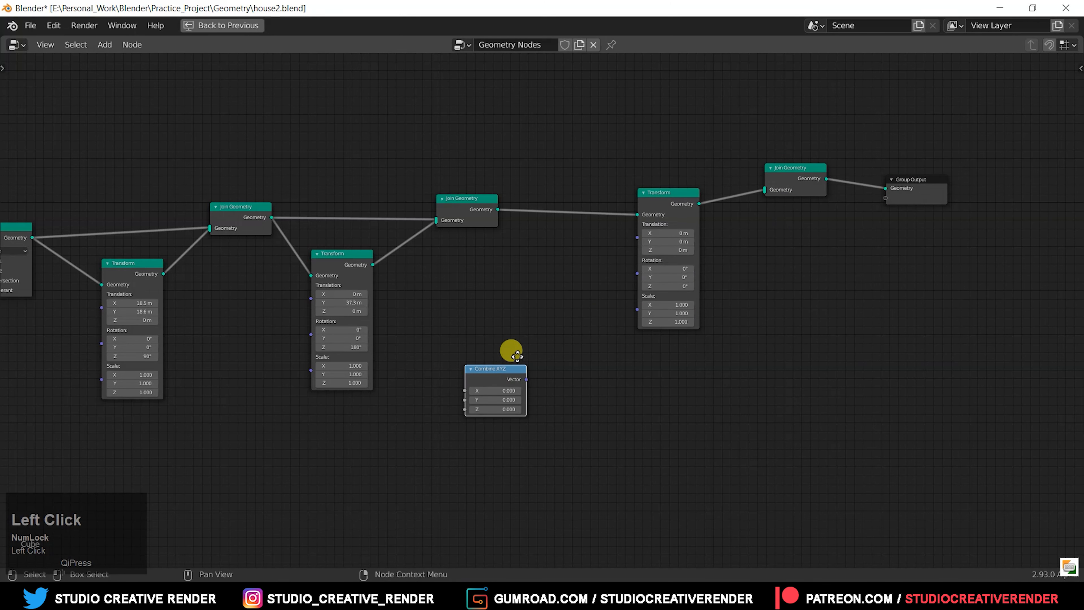
drag(494, 369, 556, 306)
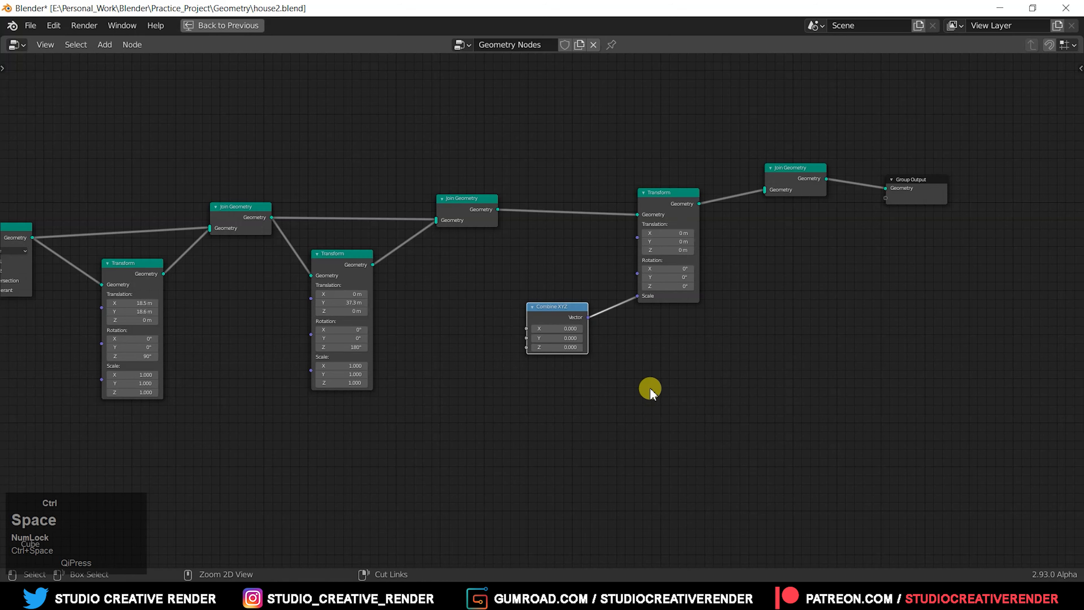
click(222, 26)
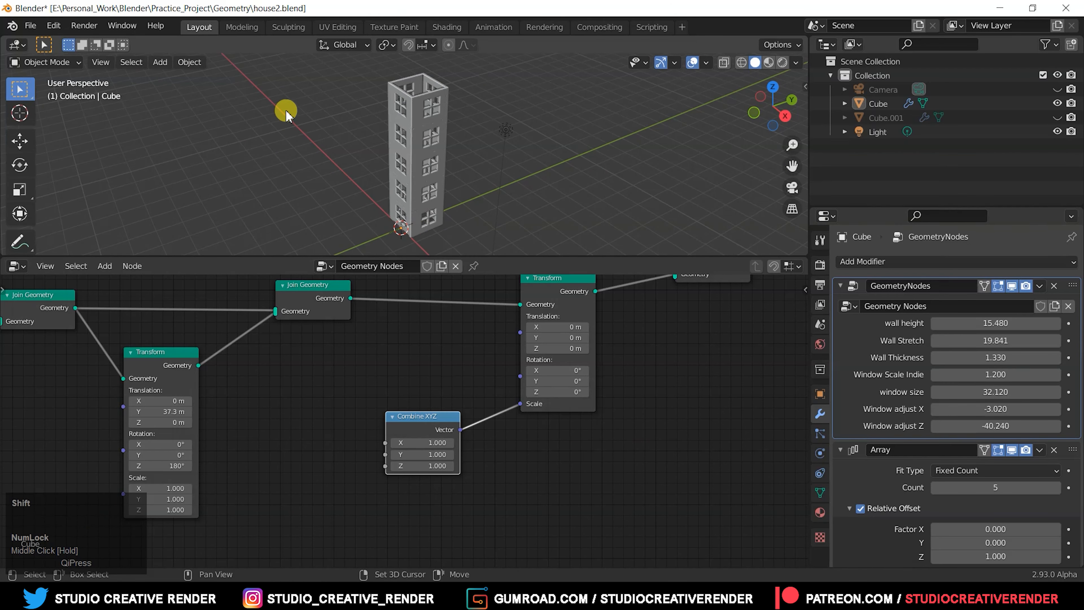
- Rearrange the node tree around the Group Input node and wire a new input into the scale link
drag(286, 112, 529, 169)
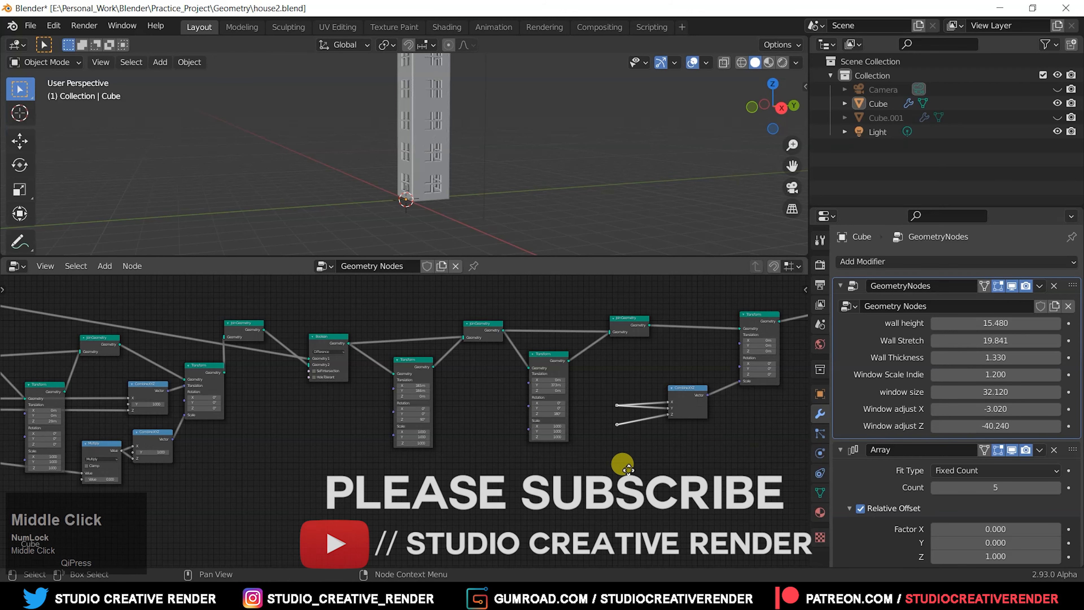
drag(621, 465, 404, 465)
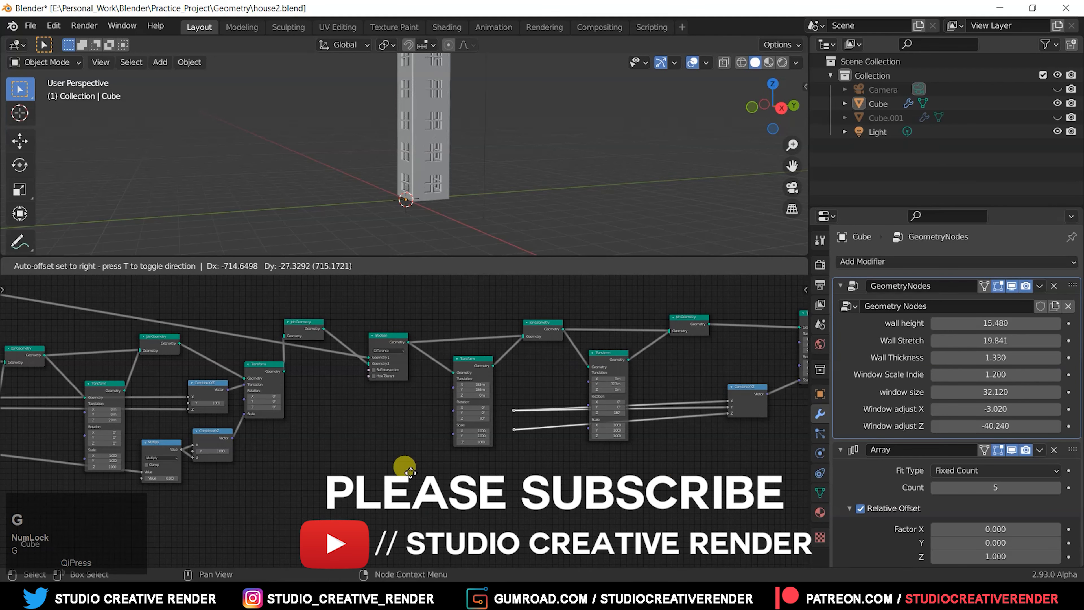
drag(404, 467, 570, 498)
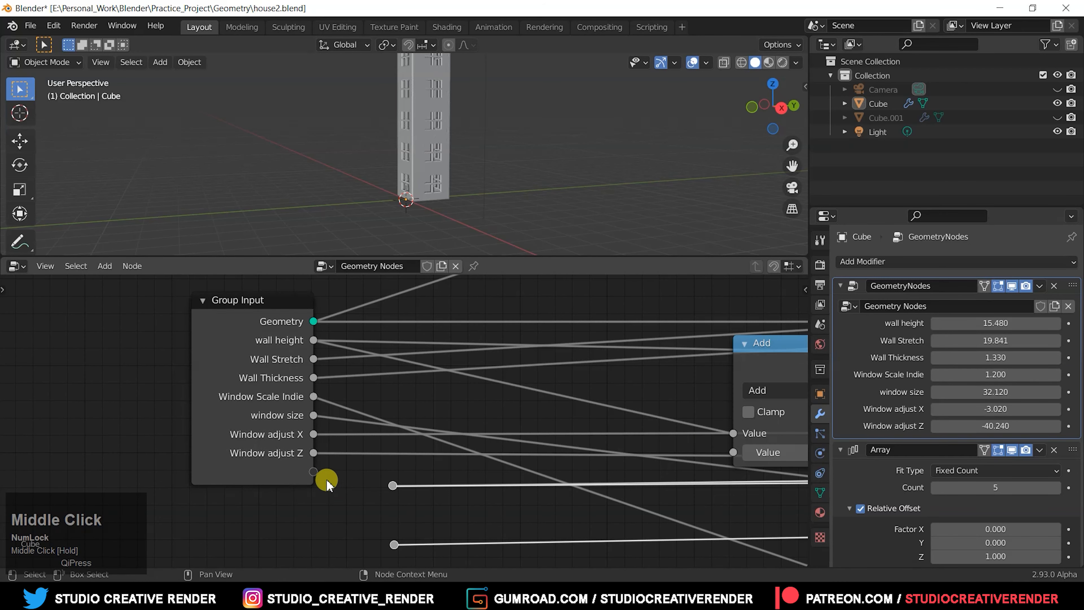
drag(328, 480, 210, 307)
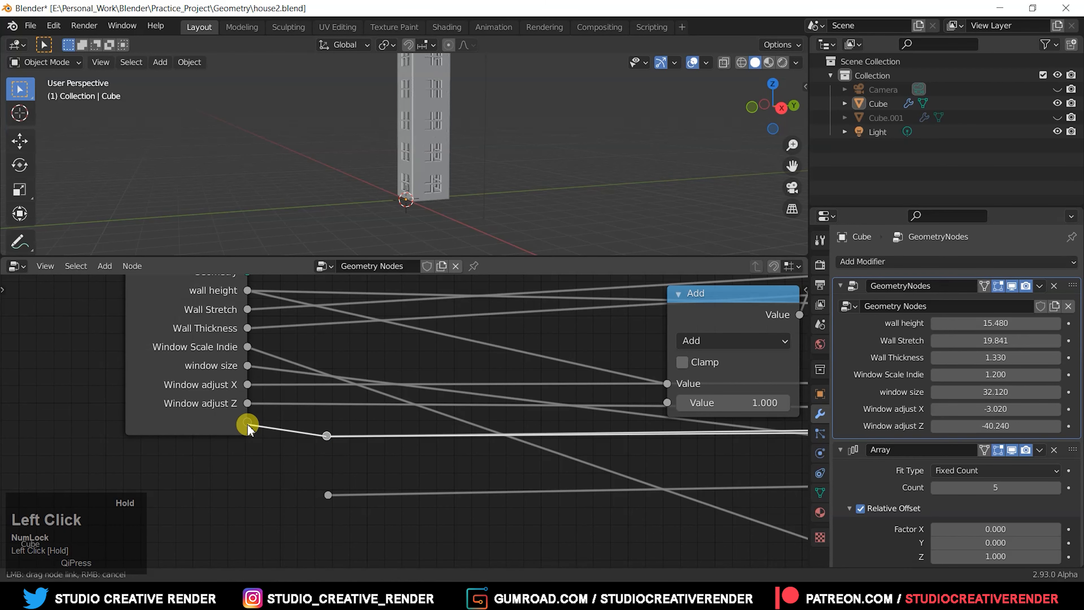
drag(247, 423, 299, 388)
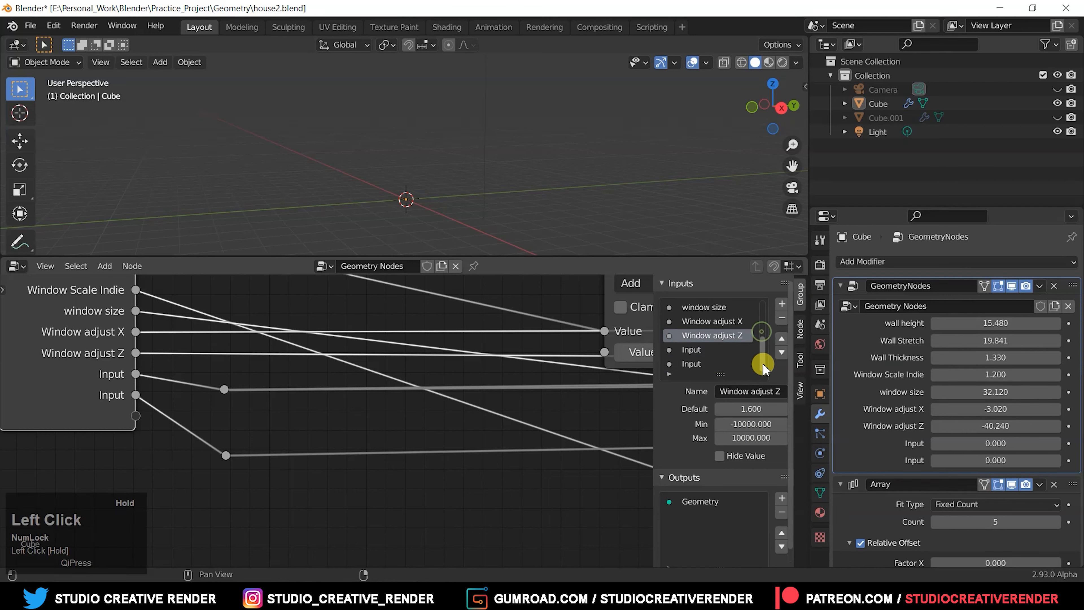
- Set both new group inputs to 1 in the modifier and check the tower in the viewport
click(691, 349)
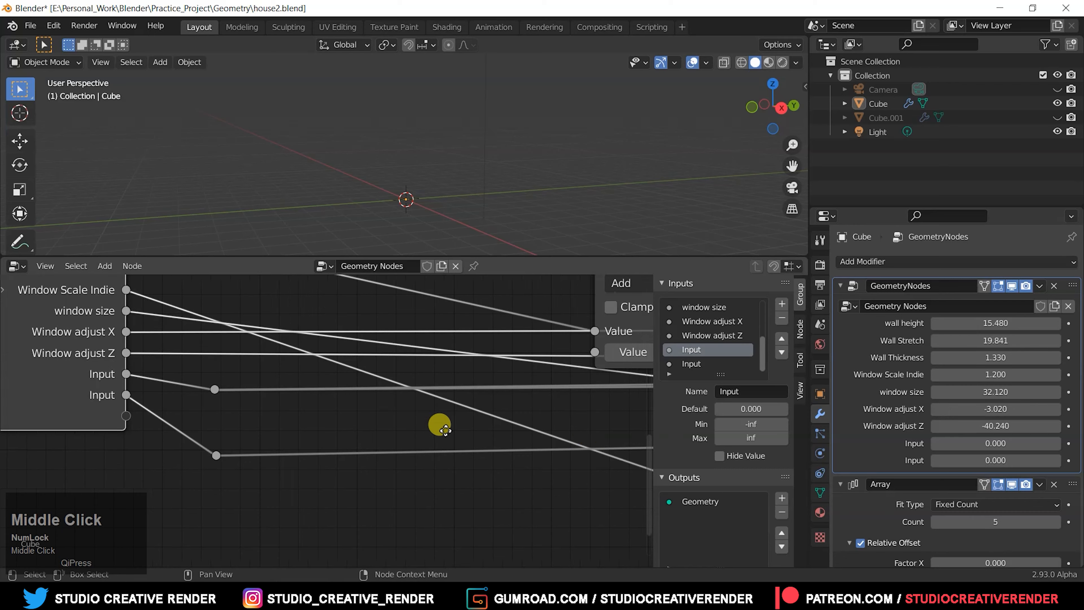
drag(440, 428, 577, 463)
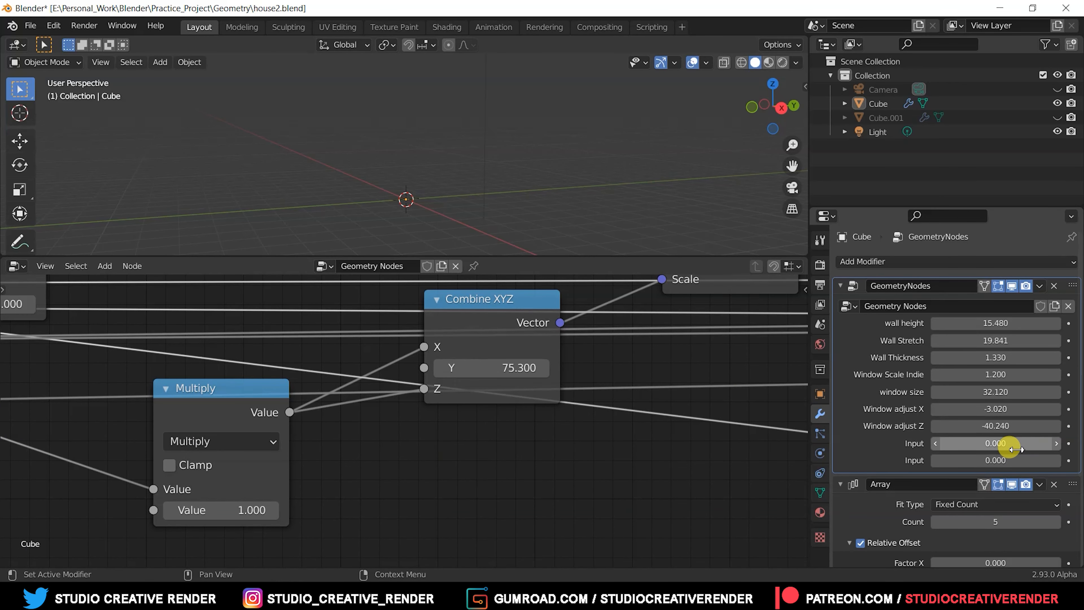
click(995, 442)
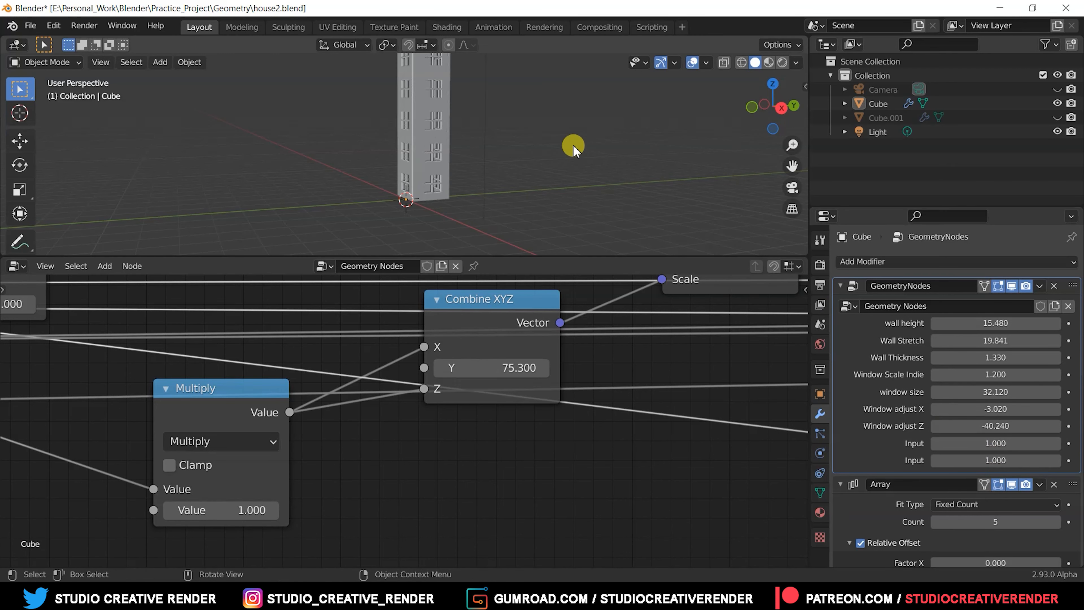
drag(574, 149, 473, 190)
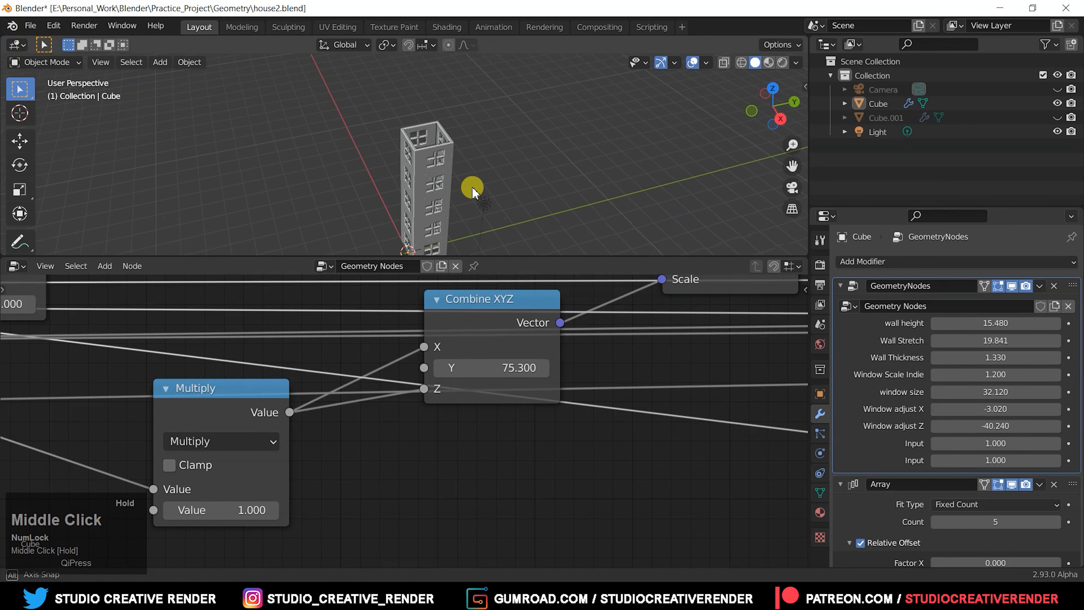
drag(472, 188, 545, 398)
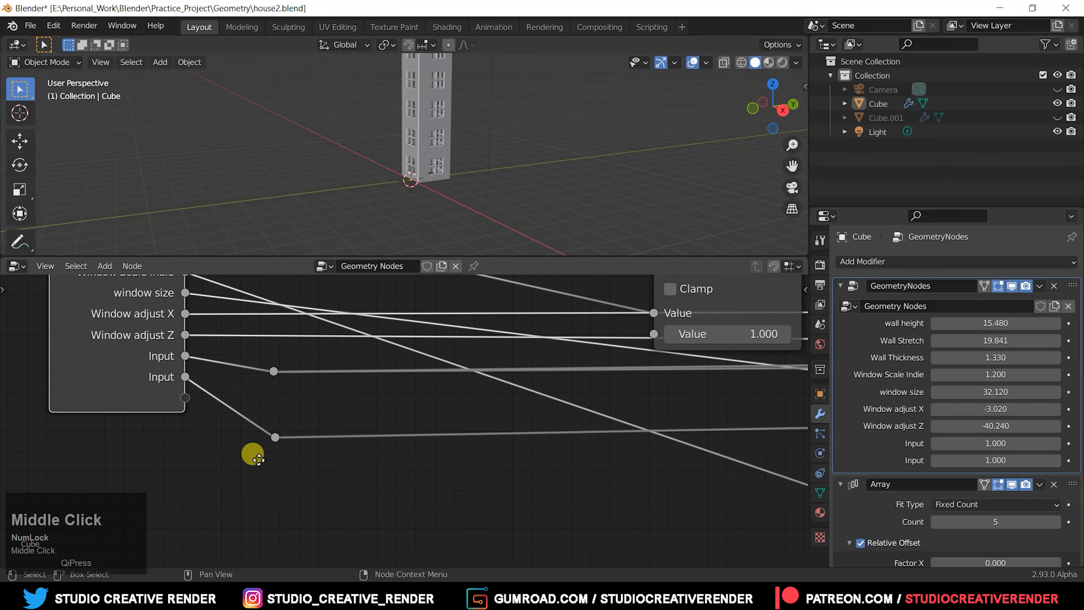
drag(253, 455, 317, 435)
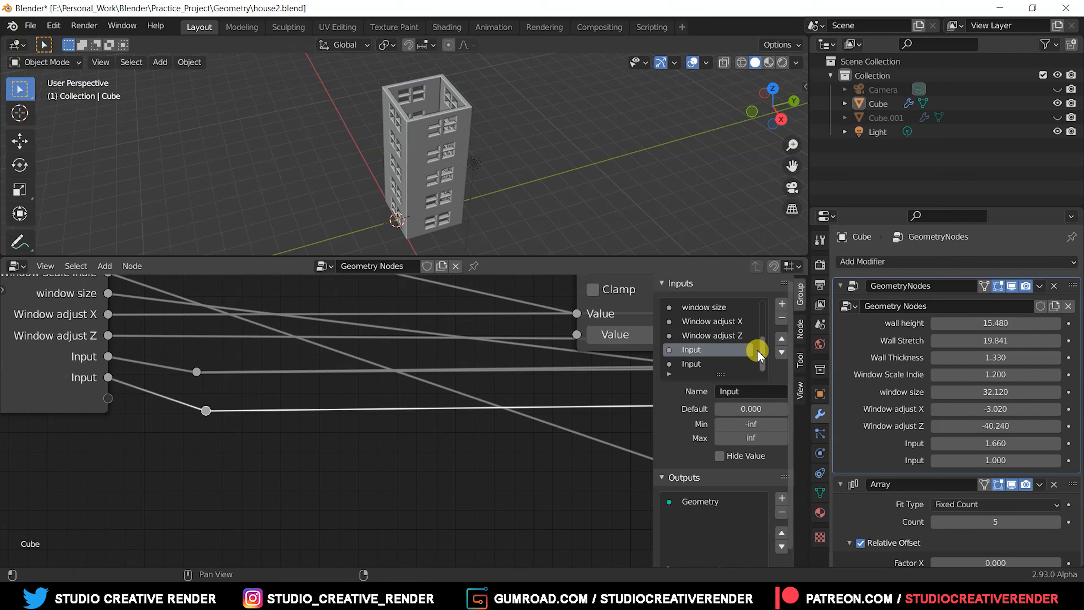
- Rename the first input to Building Scale with maximum 20 and test it on the tower
click(691, 348)
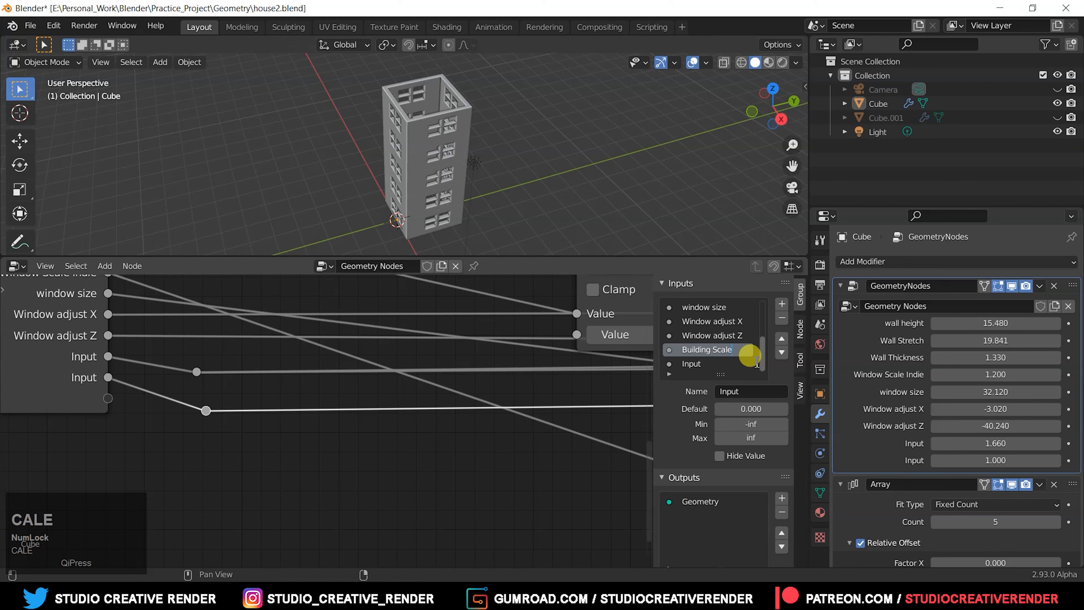
text(Building Scale)
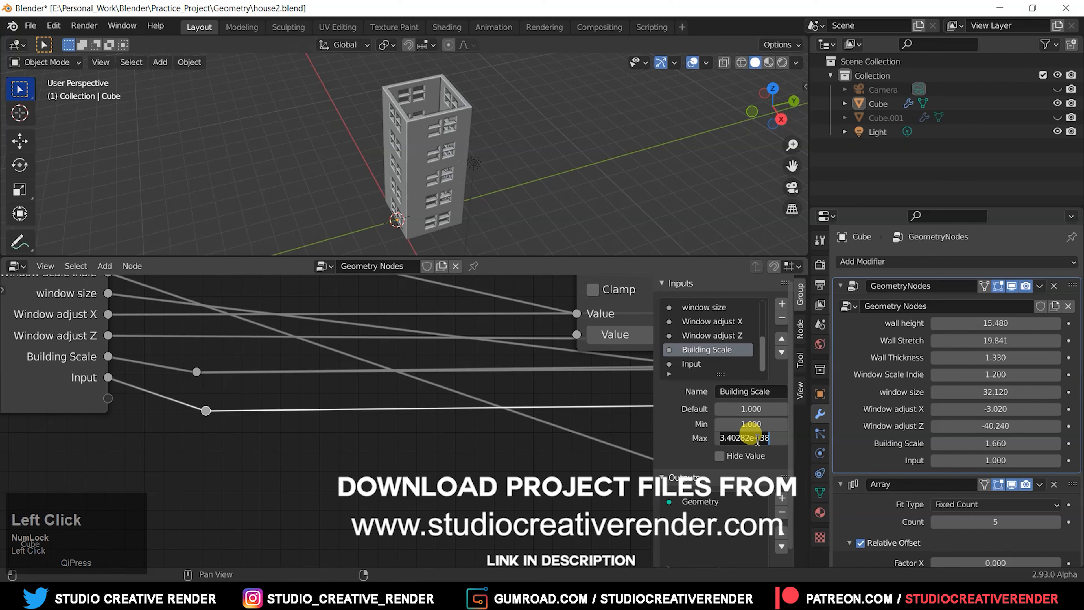
text(20.000)
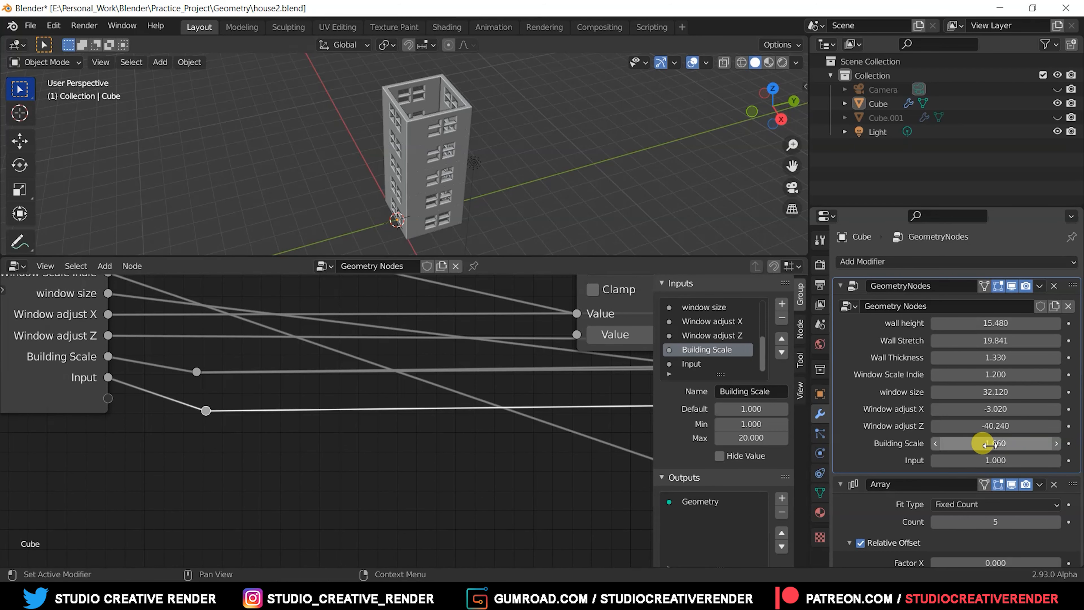
drag(995, 443, 981, 443)
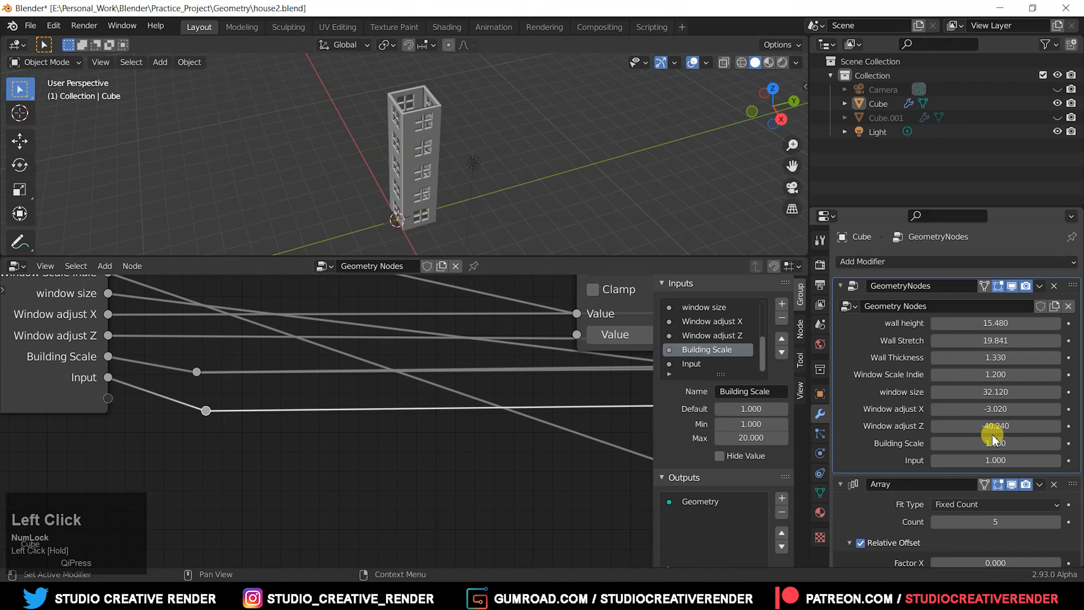
click(691, 363)
text(Building)
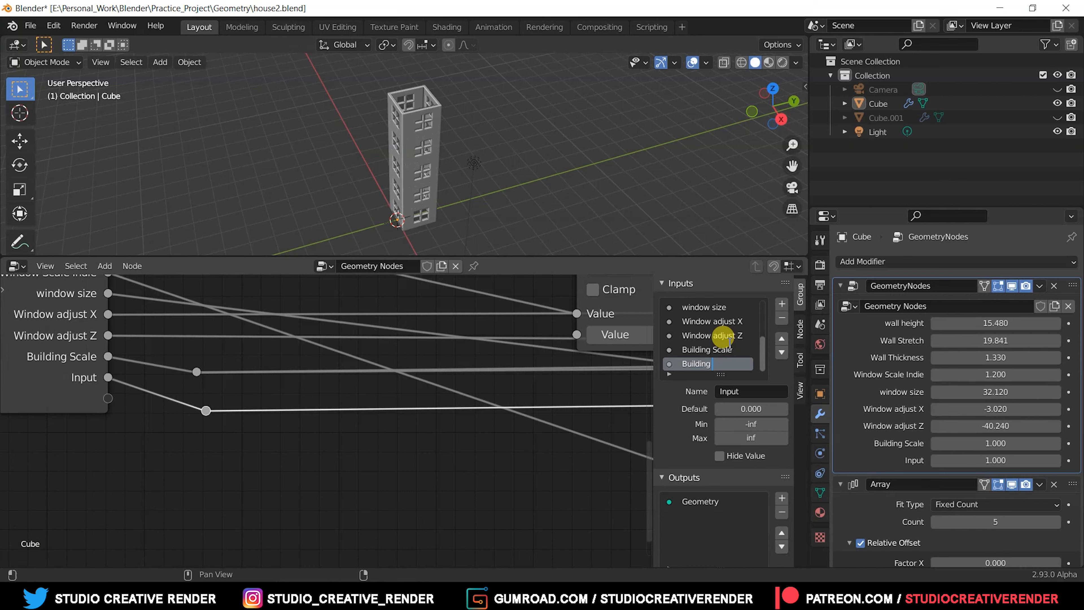
- Rename the second input to Building Height with default 1 and maximum 10
text(Height)
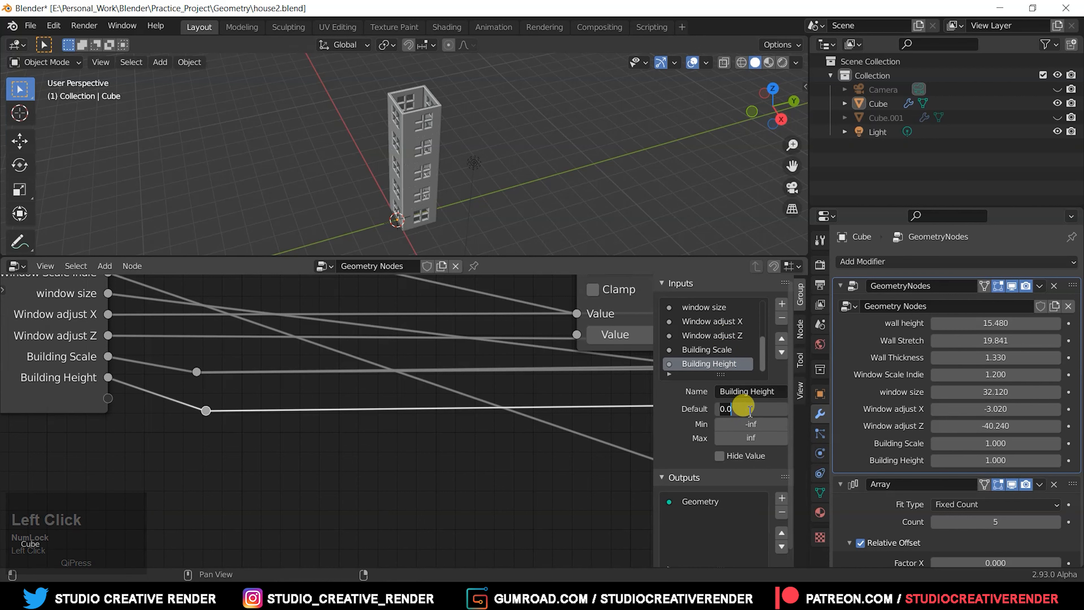
click(749, 407)
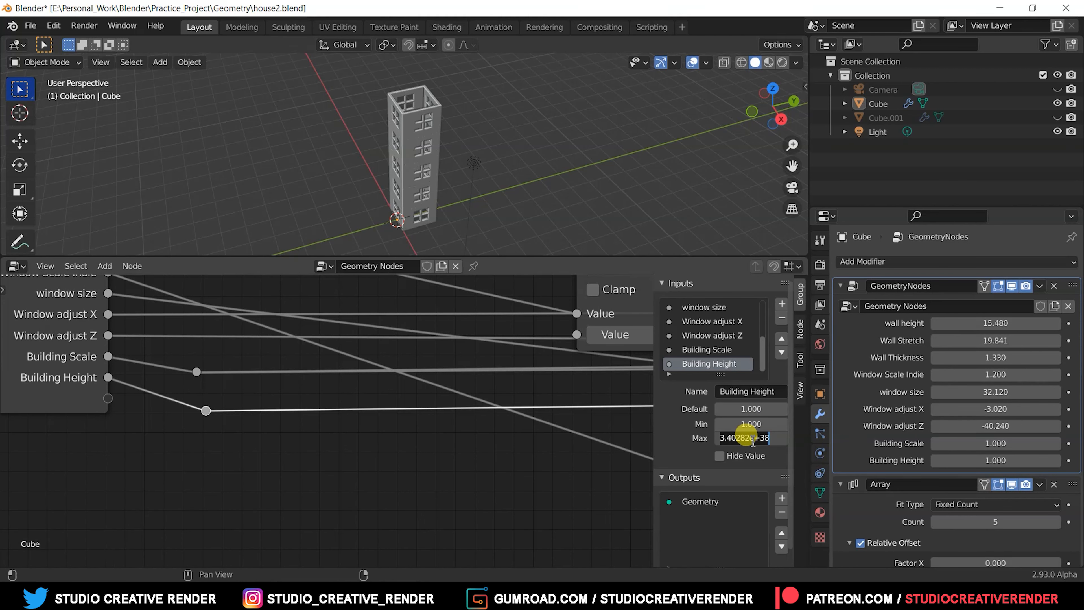
text(10.000)
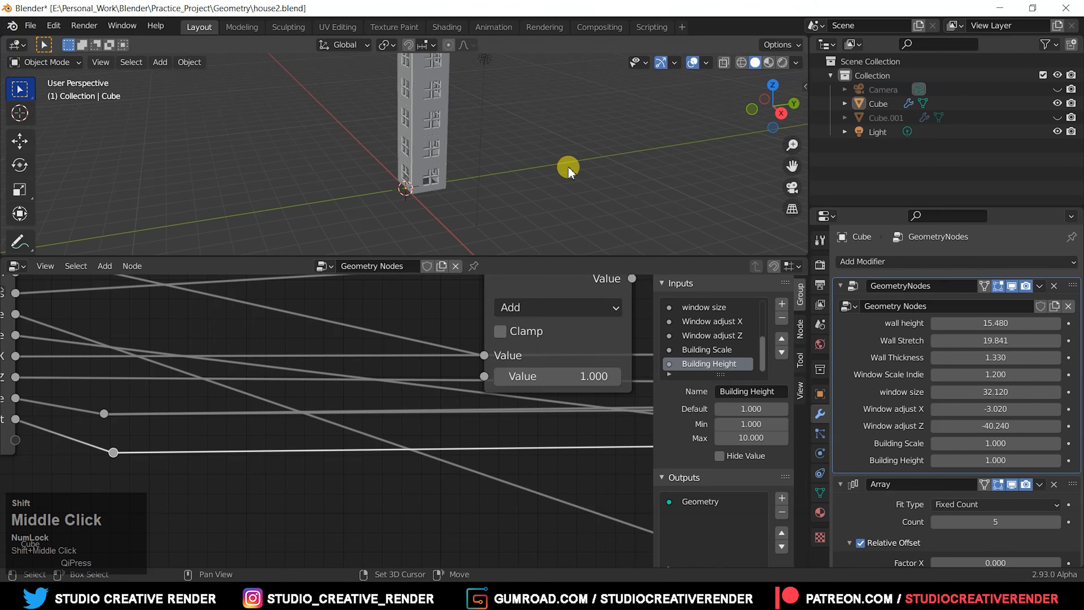
click(692, 63)
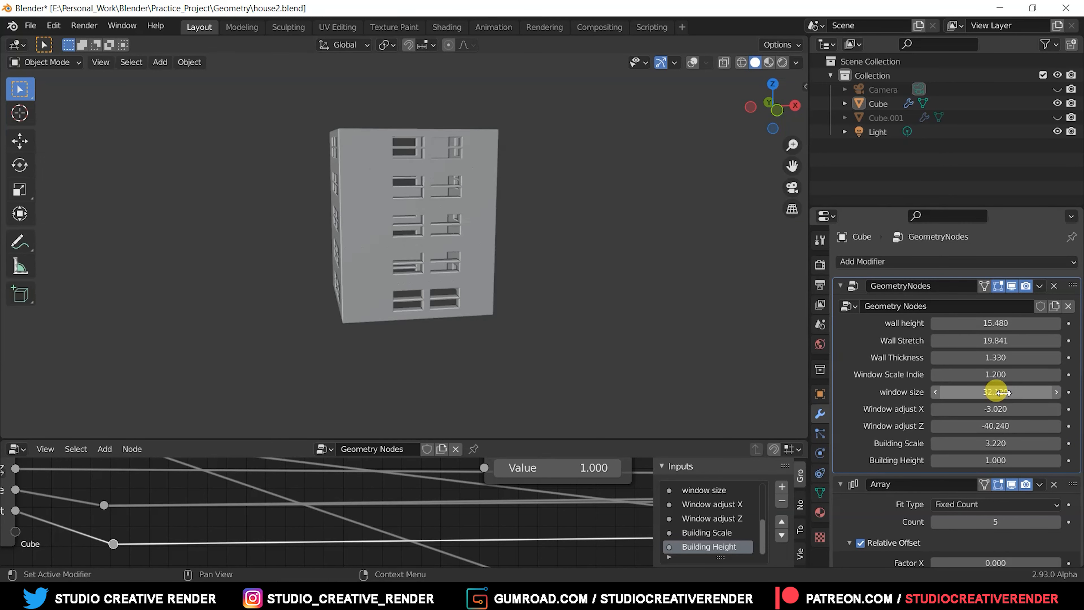
- Adjust window size to 24.81, Window adjust Z to -25.13 and Building Height to 1.77
drag(1009, 391, 988, 391)
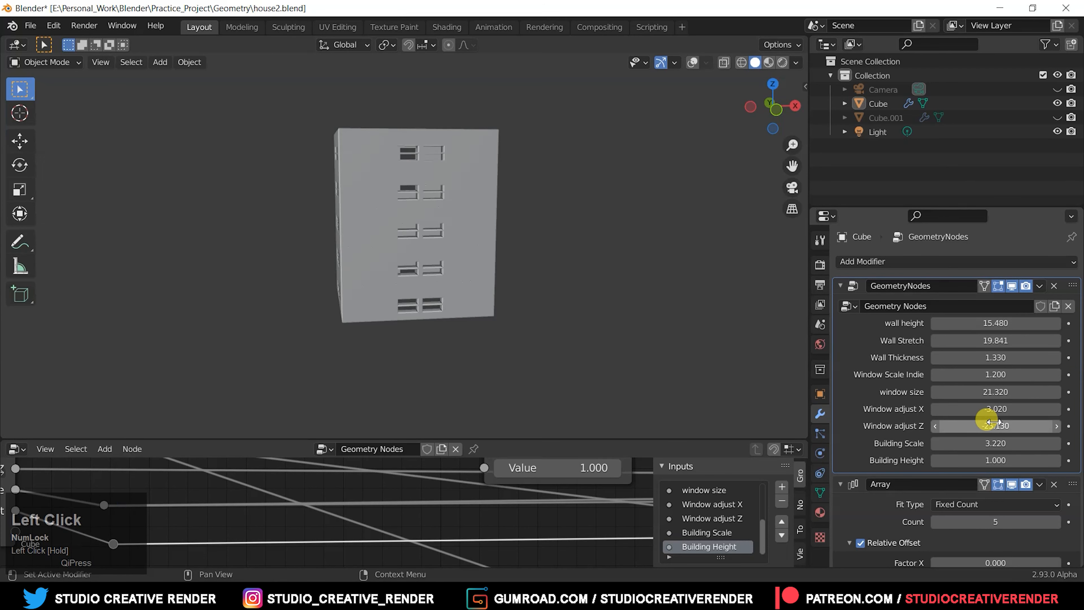
drag(995, 426, 981, 425)
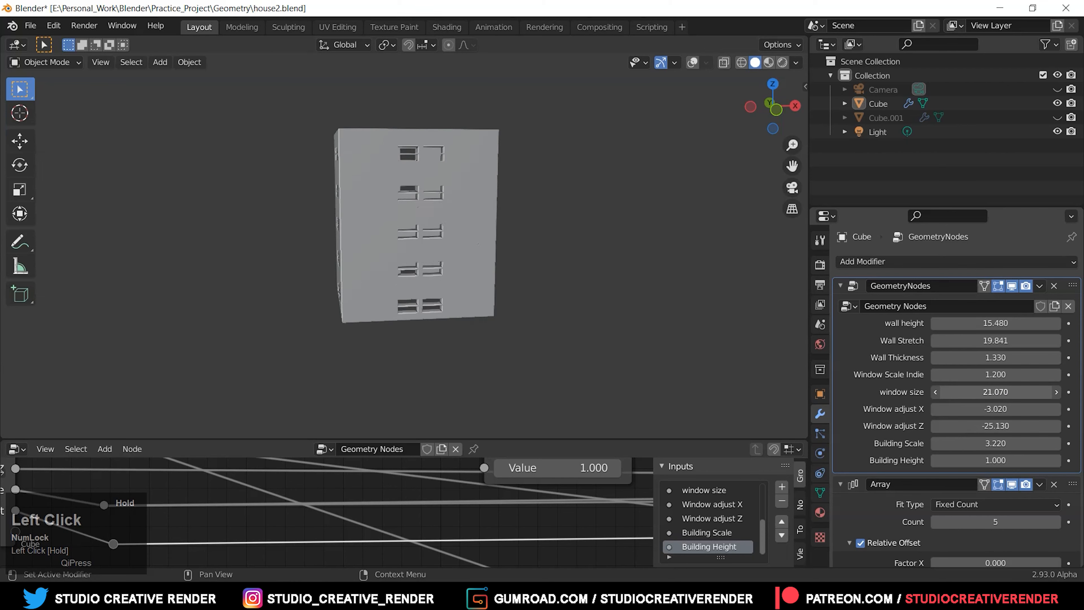
drag(995, 391, 1017, 391)
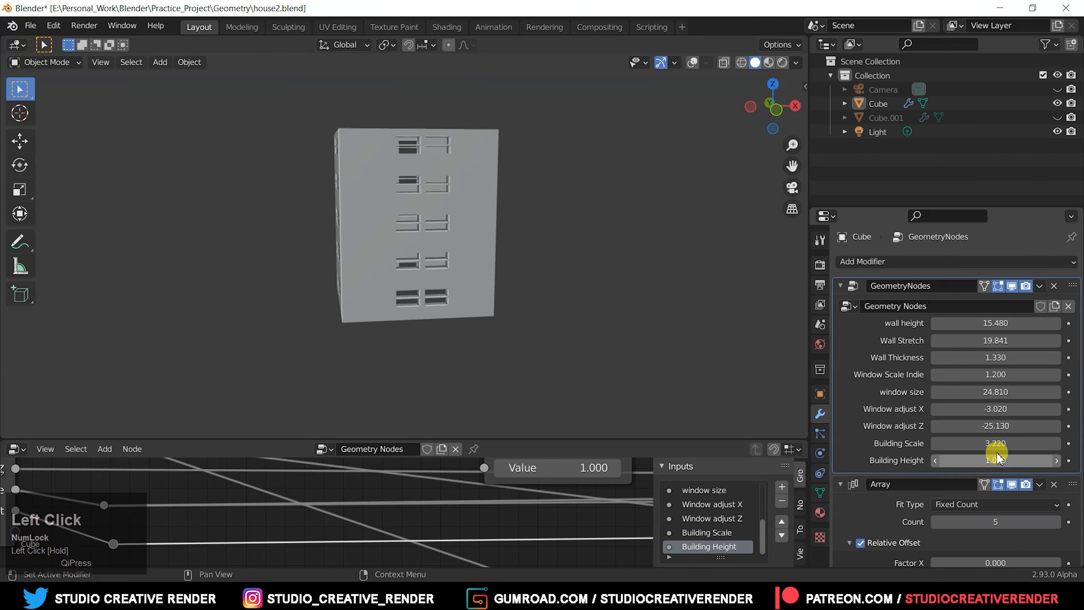
drag(1023, 460, 975, 460)
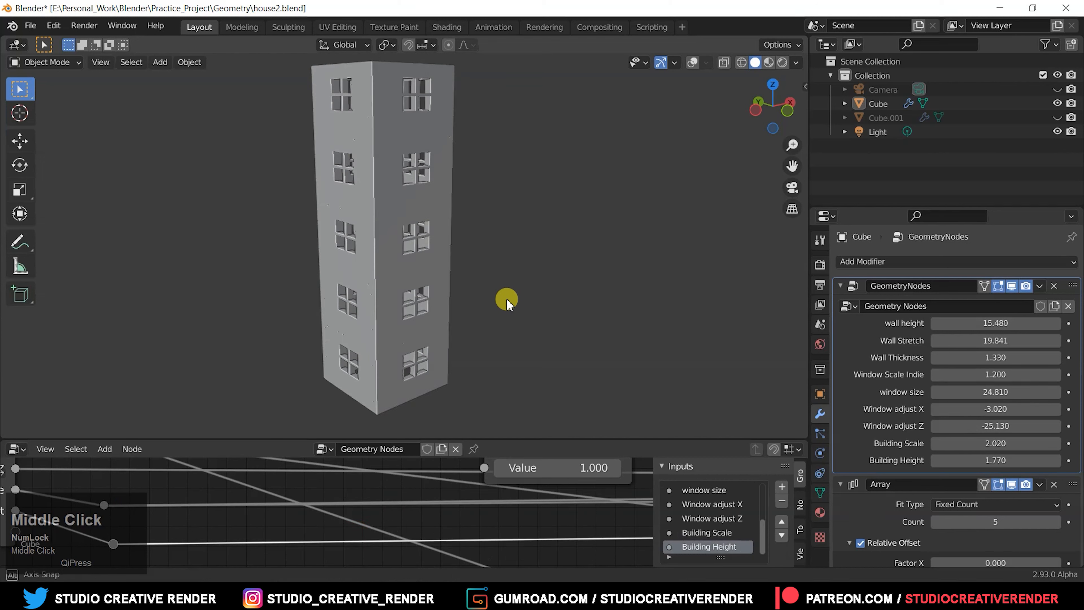
- Orbit and pan around the tower to inspect the taller, narrower result from above
drag(505, 301, 579, 340)
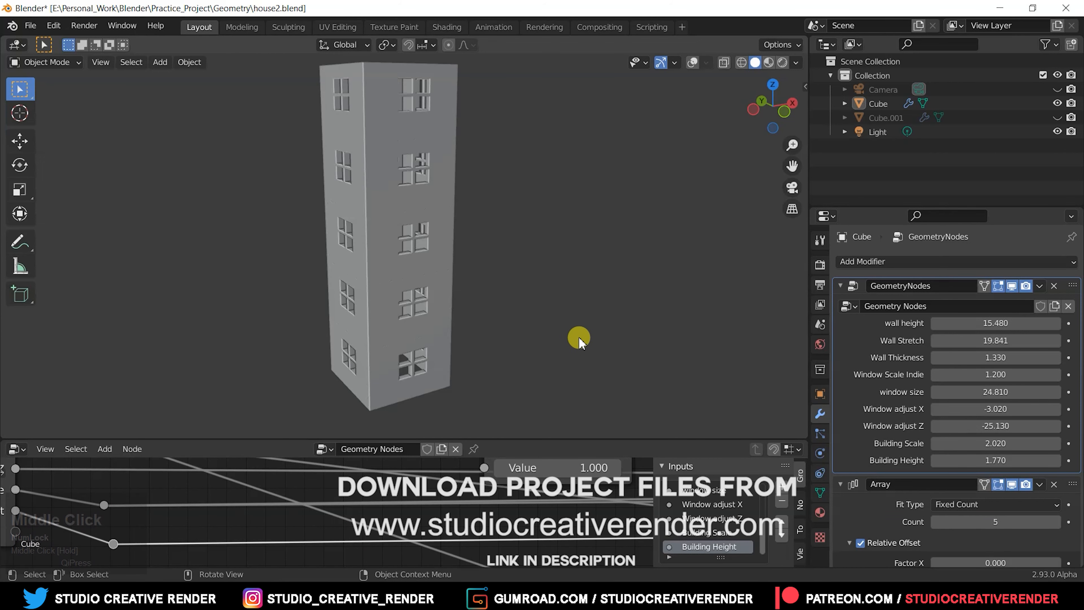
drag(579, 341, 450, 268)
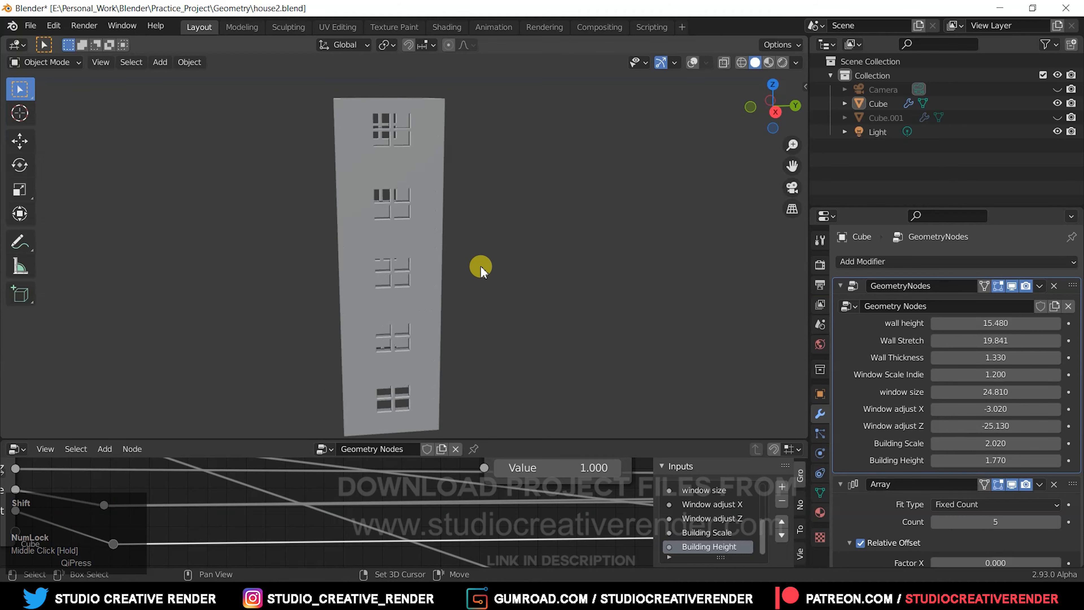
drag(480, 270, 546, 280)
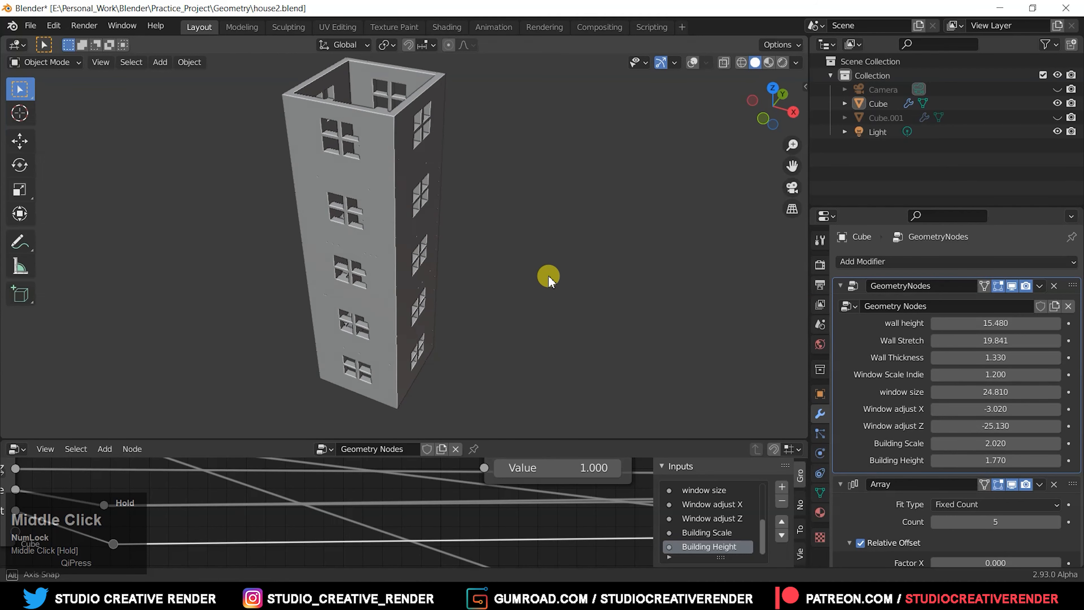
drag(548, 280, 486, 256)
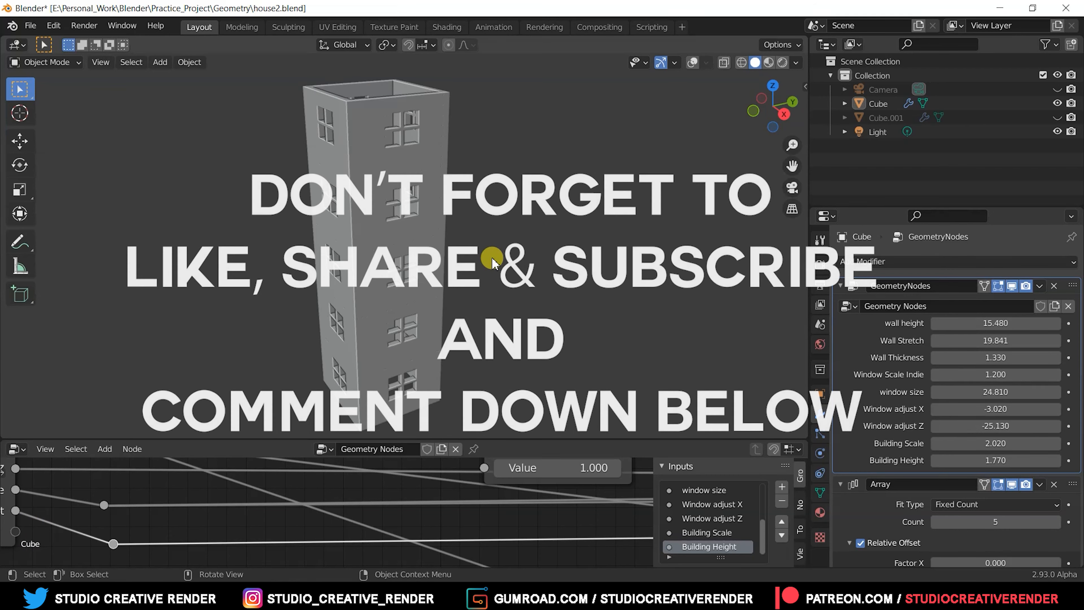
drag(490, 261, 490, 249)
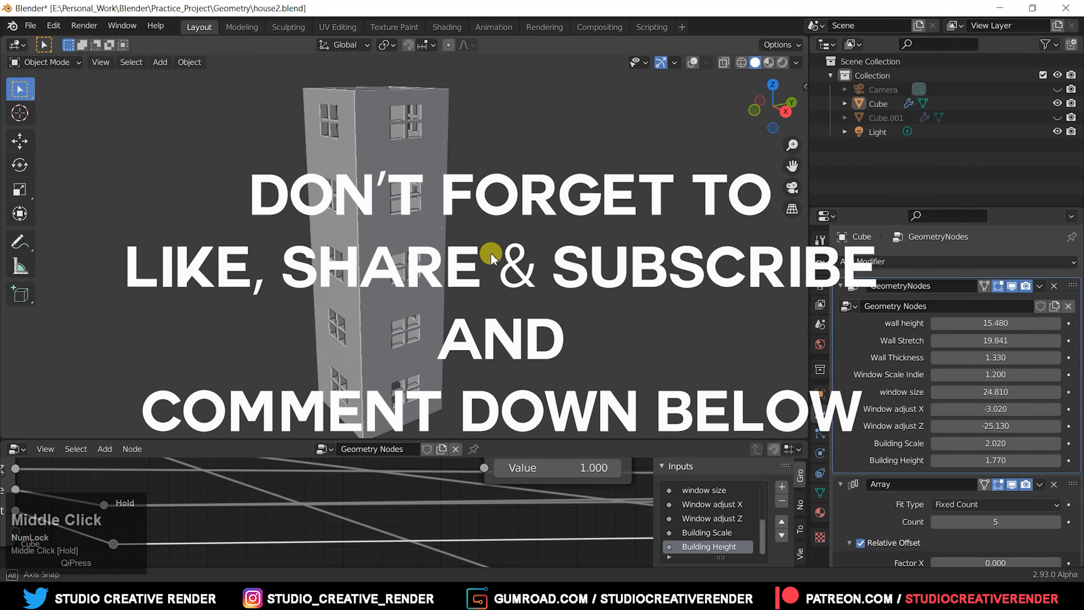
drag(491, 253, 484, 270)
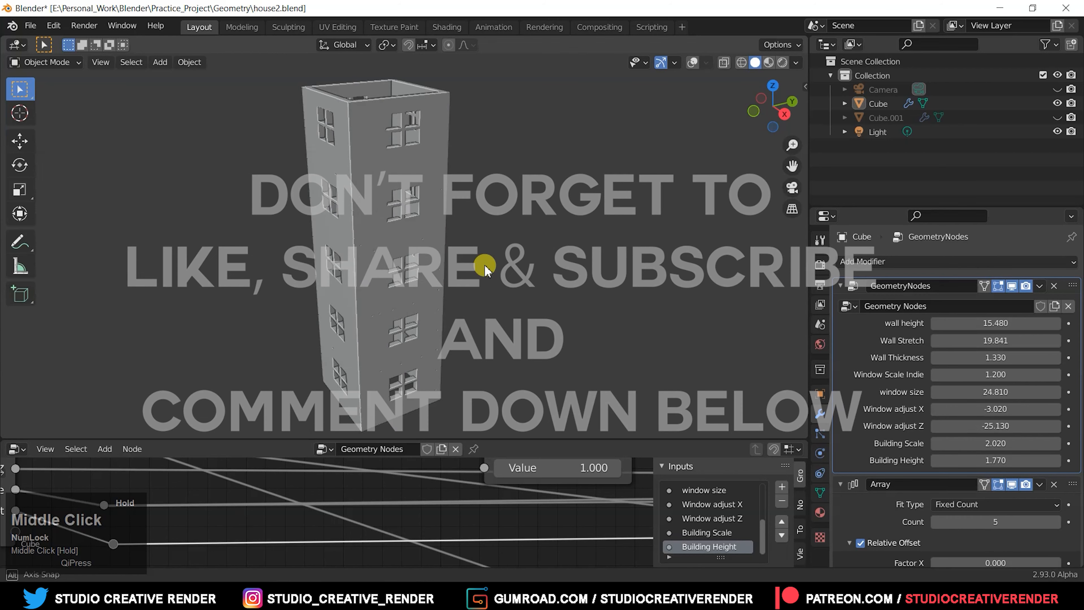